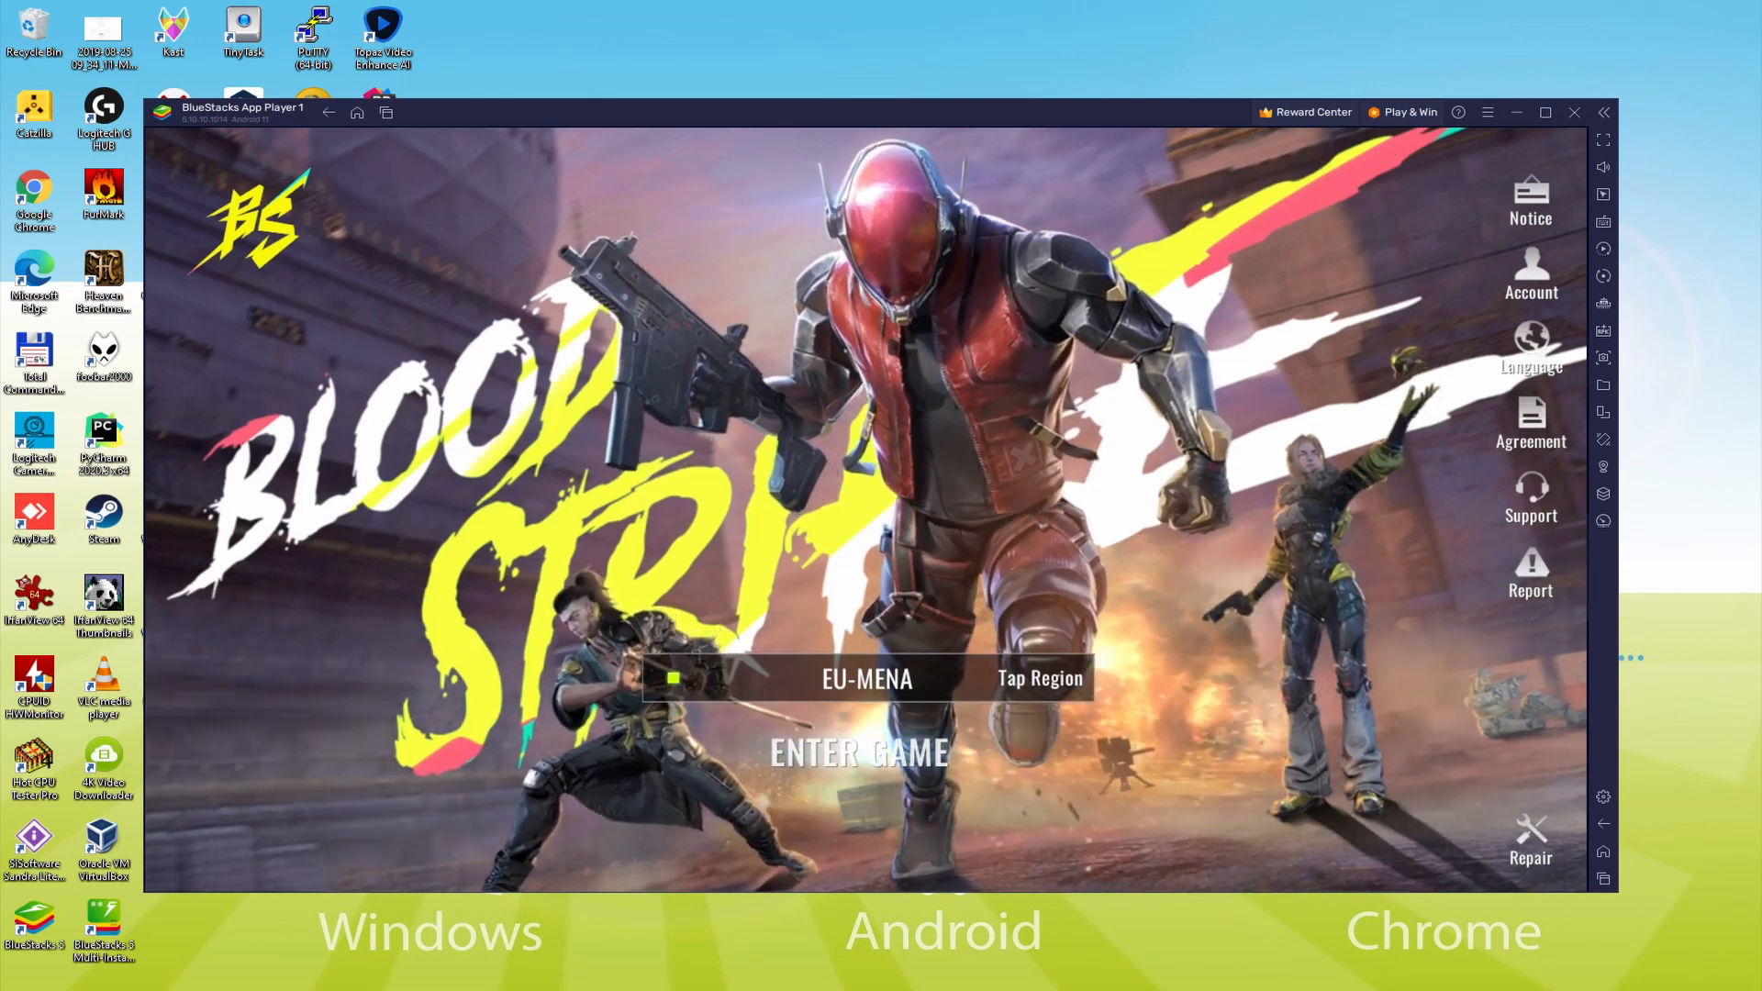
Enter the game on EU-MENA, start training with HUD1 confirmed, and pick up the M4A1.
left_click(860, 752)
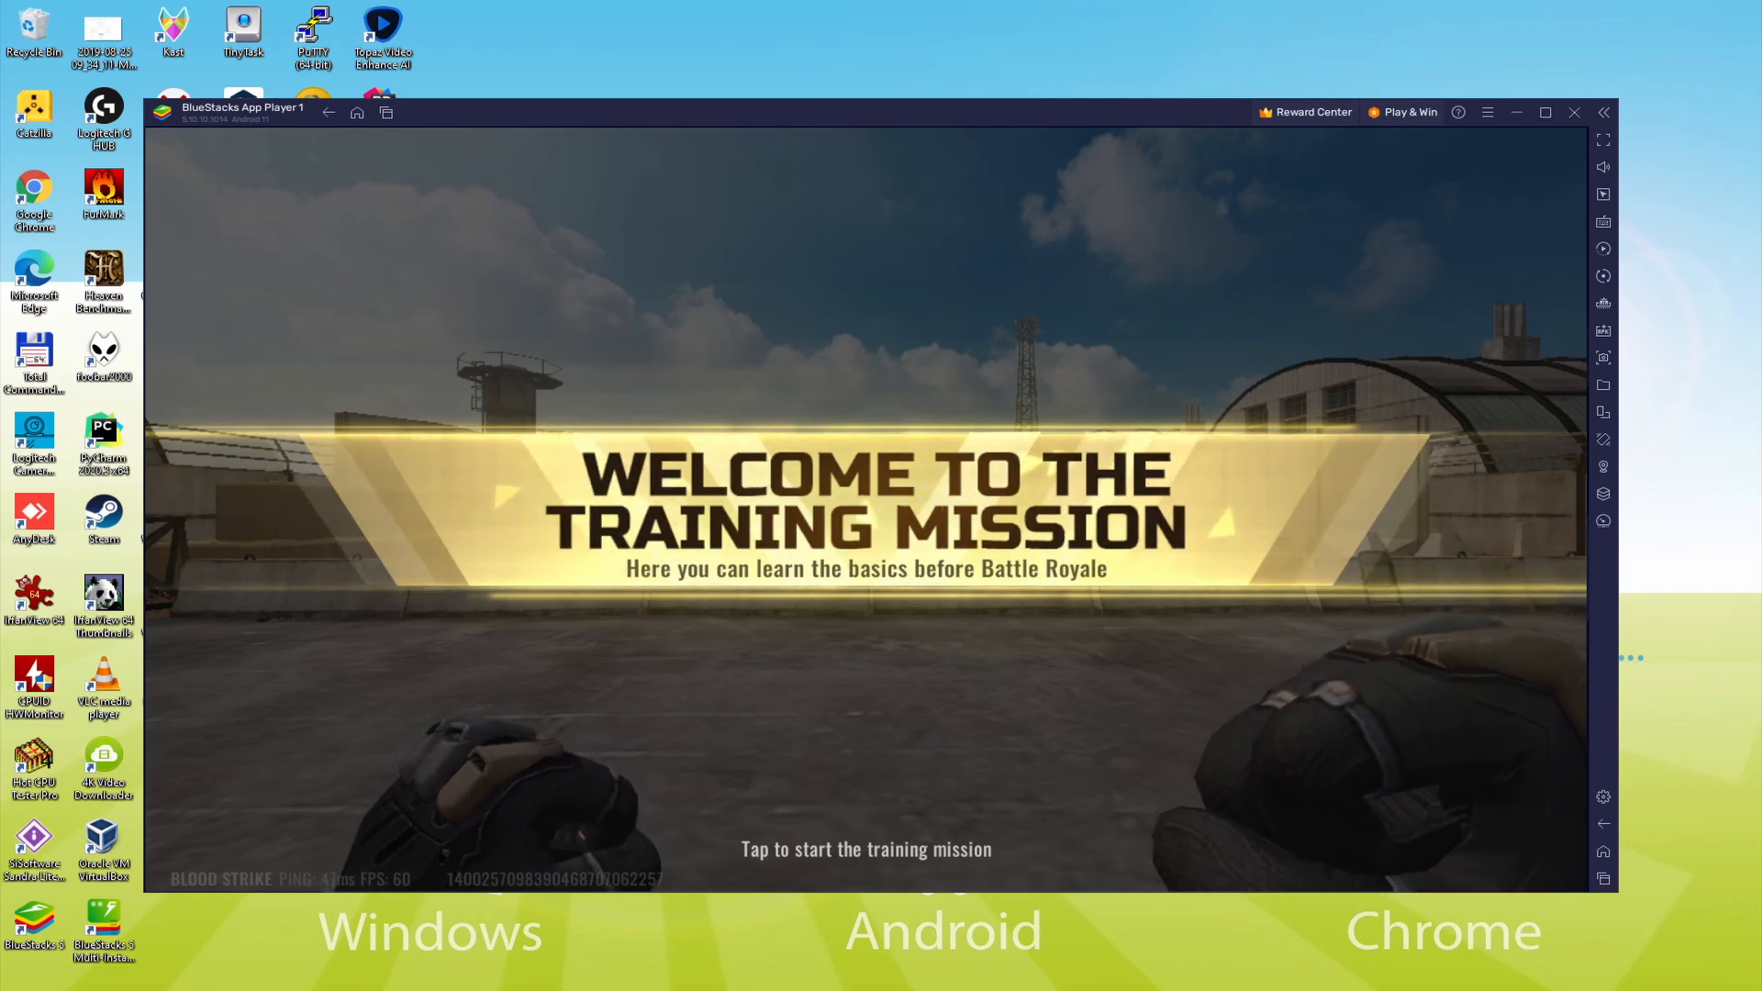
left_click(864, 848)
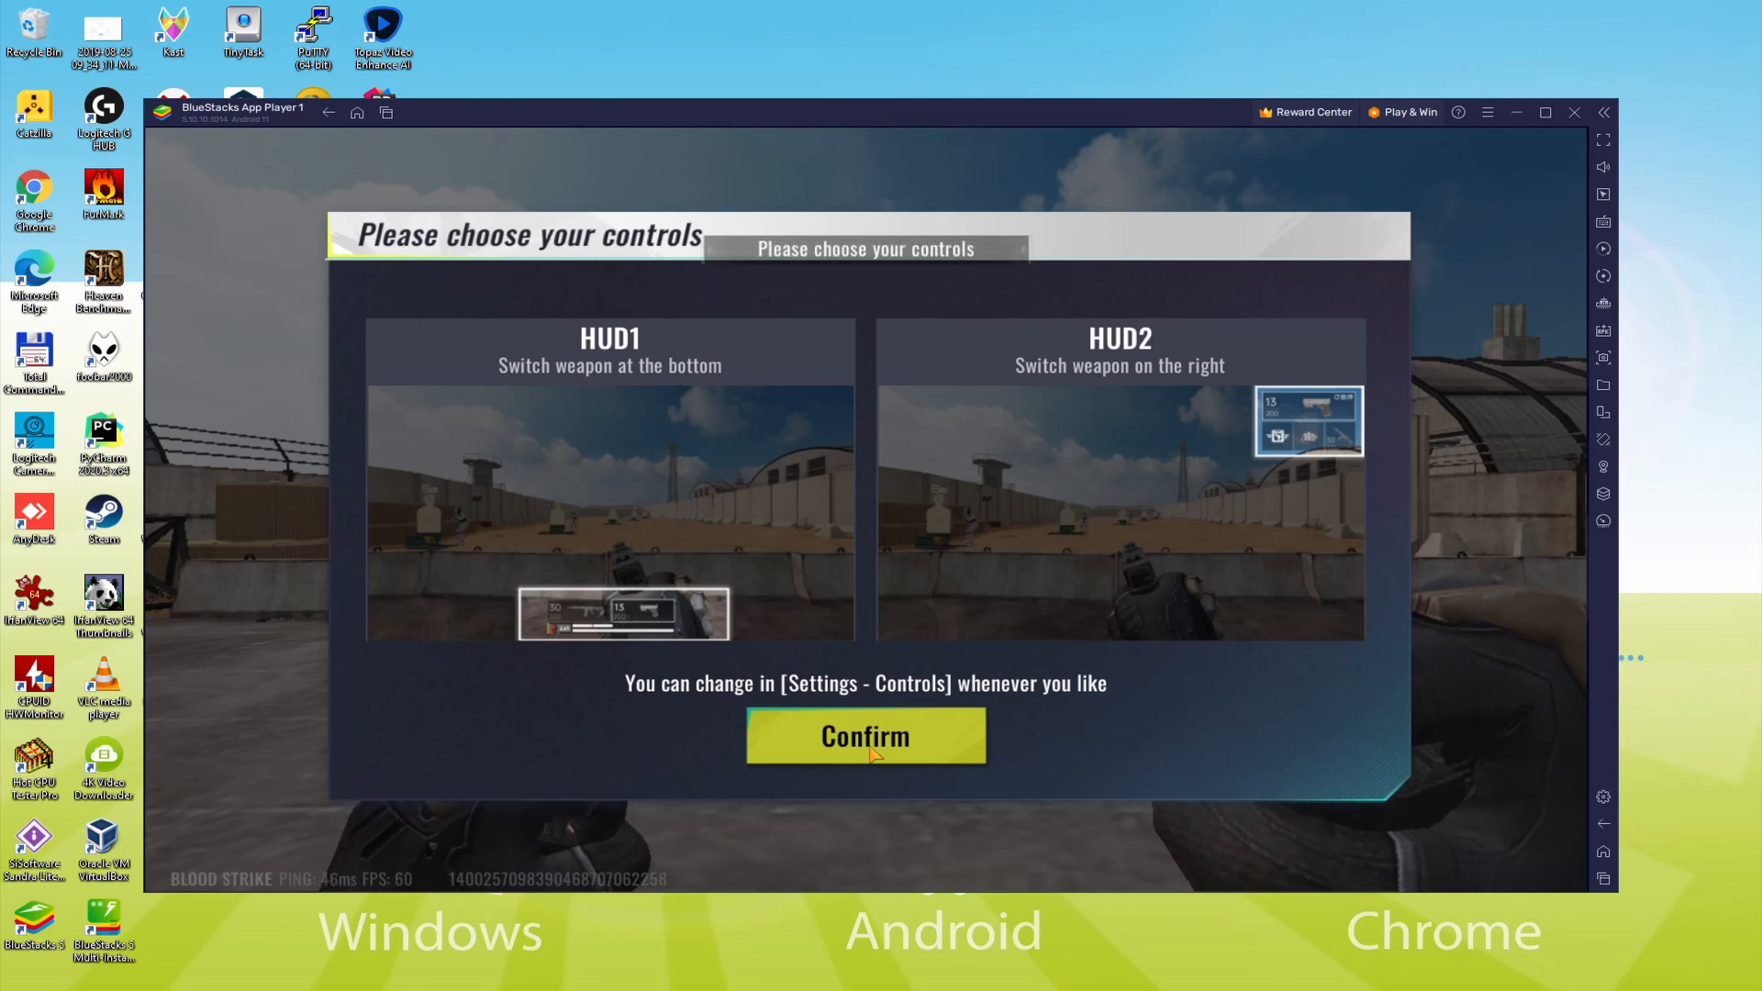
left_click(865, 736)
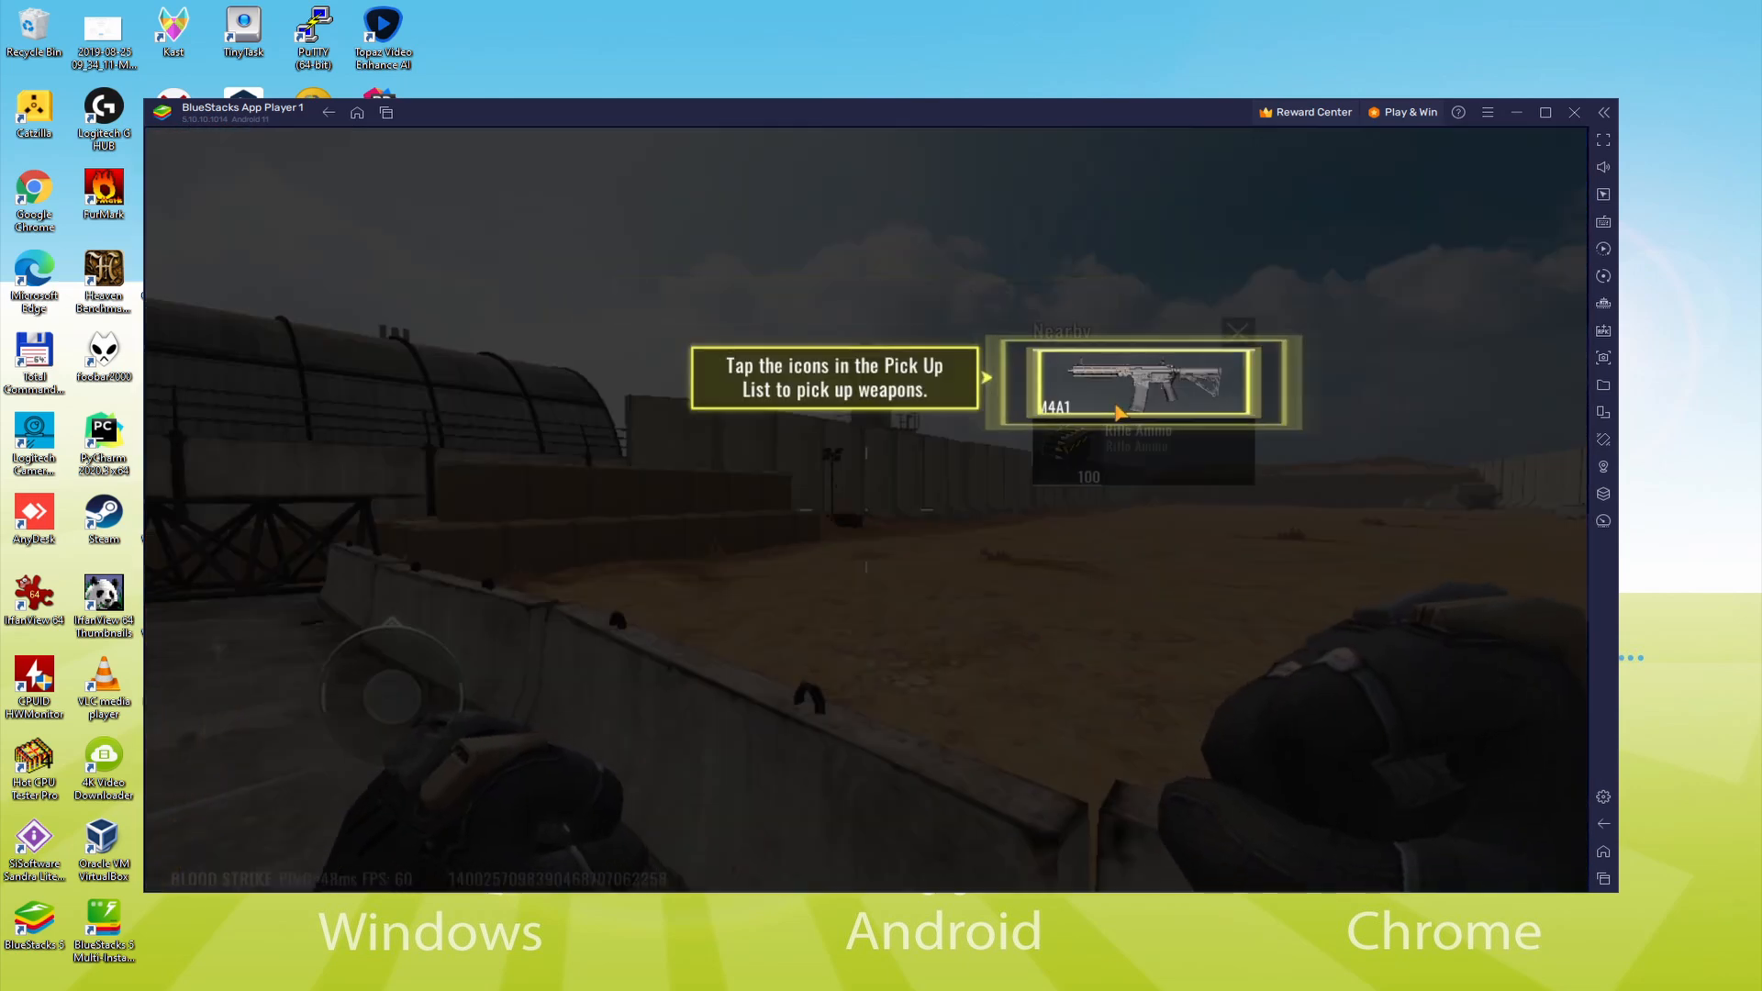
left_click(1140, 382)
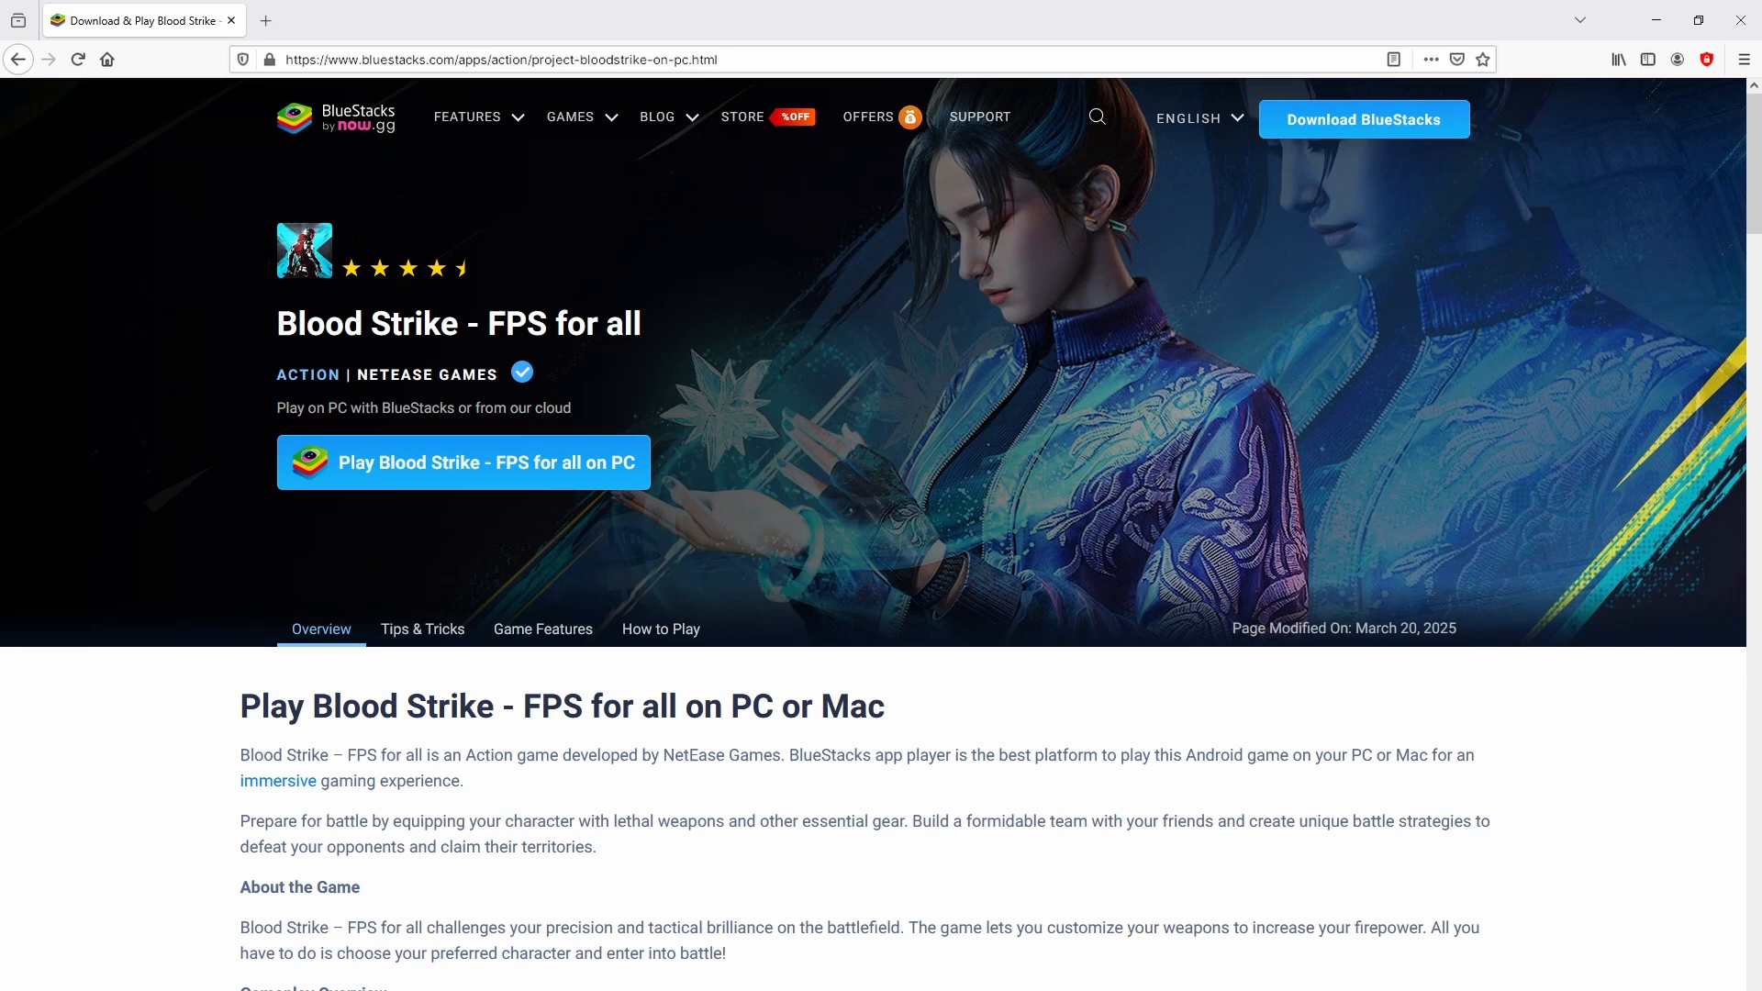
Browse the Game Features enhancements such as High FPS and Script on the Blood Strike page.
scroll("down", 3)
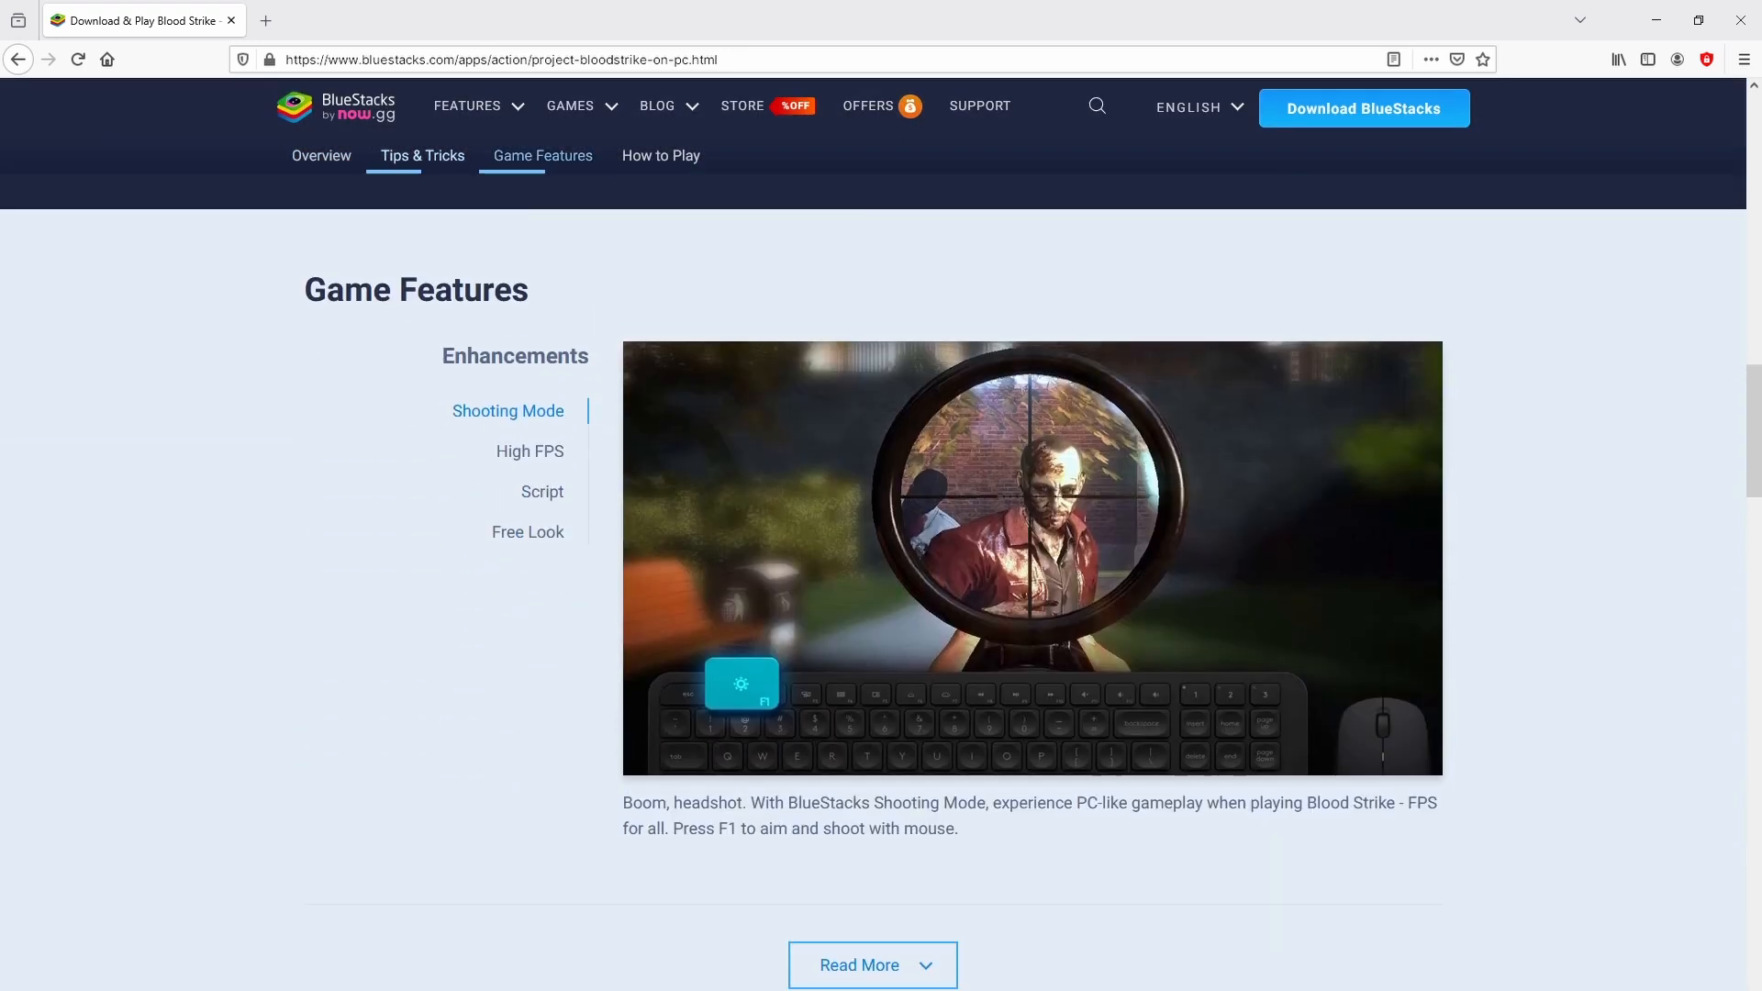
left_click(529, 453)
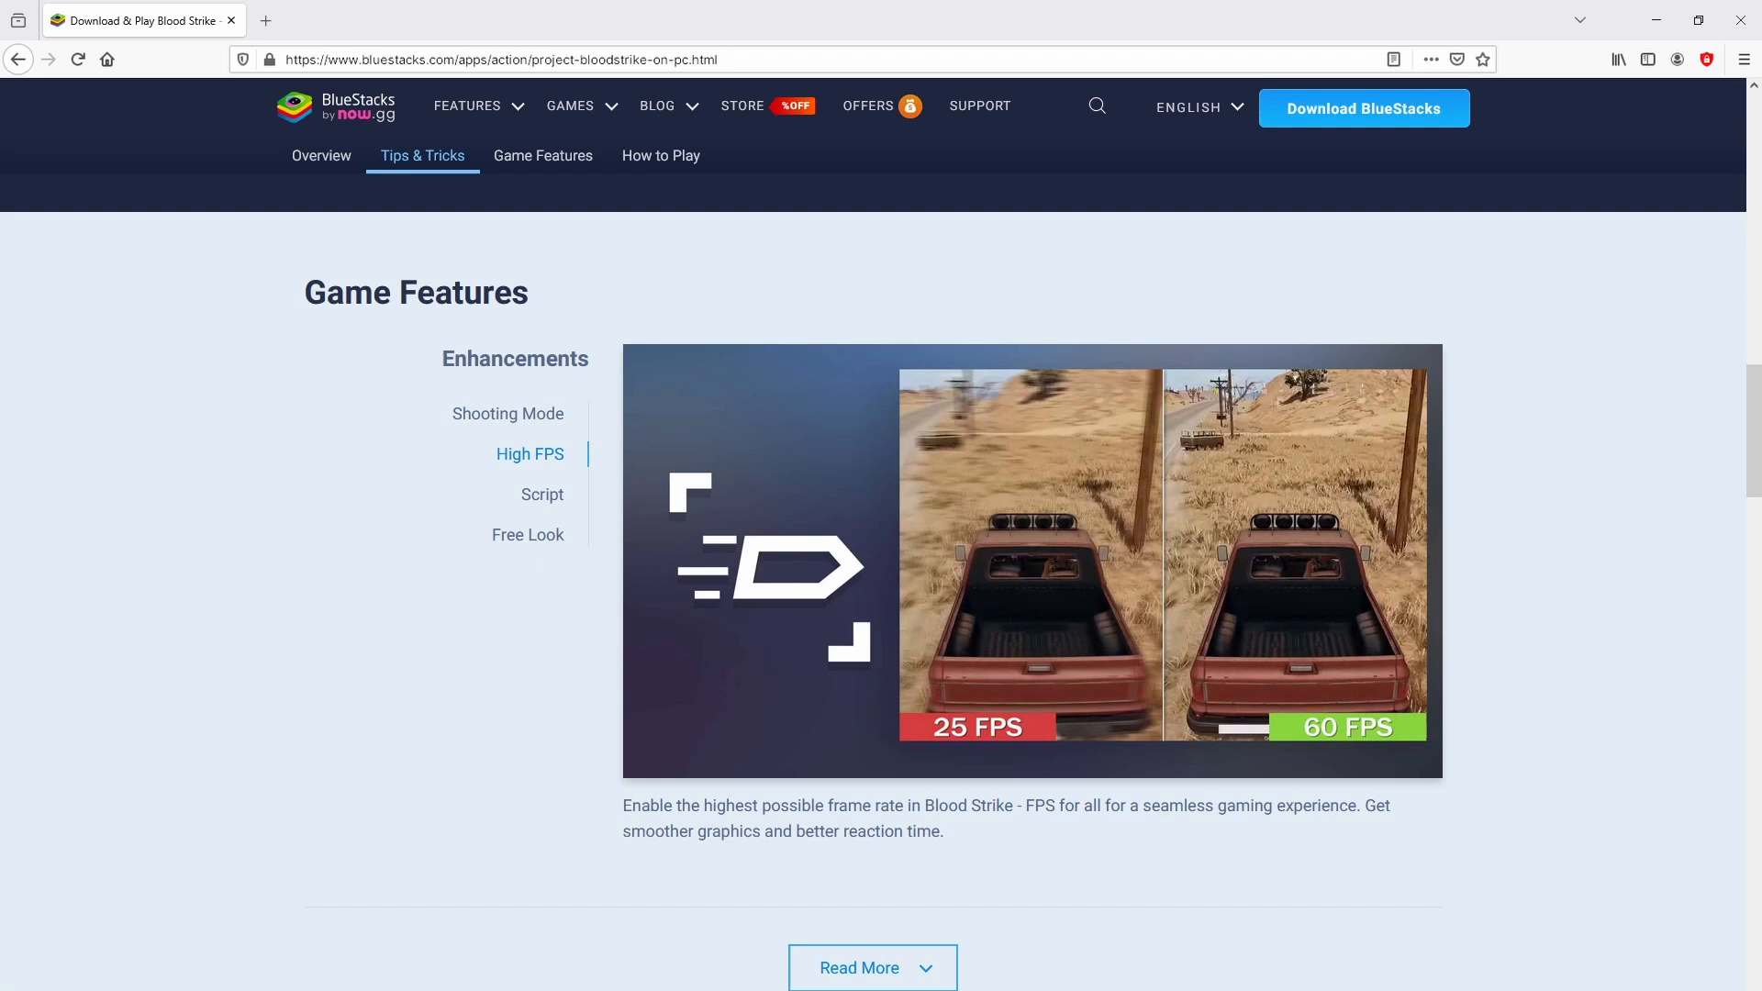
left_click(542, 494)
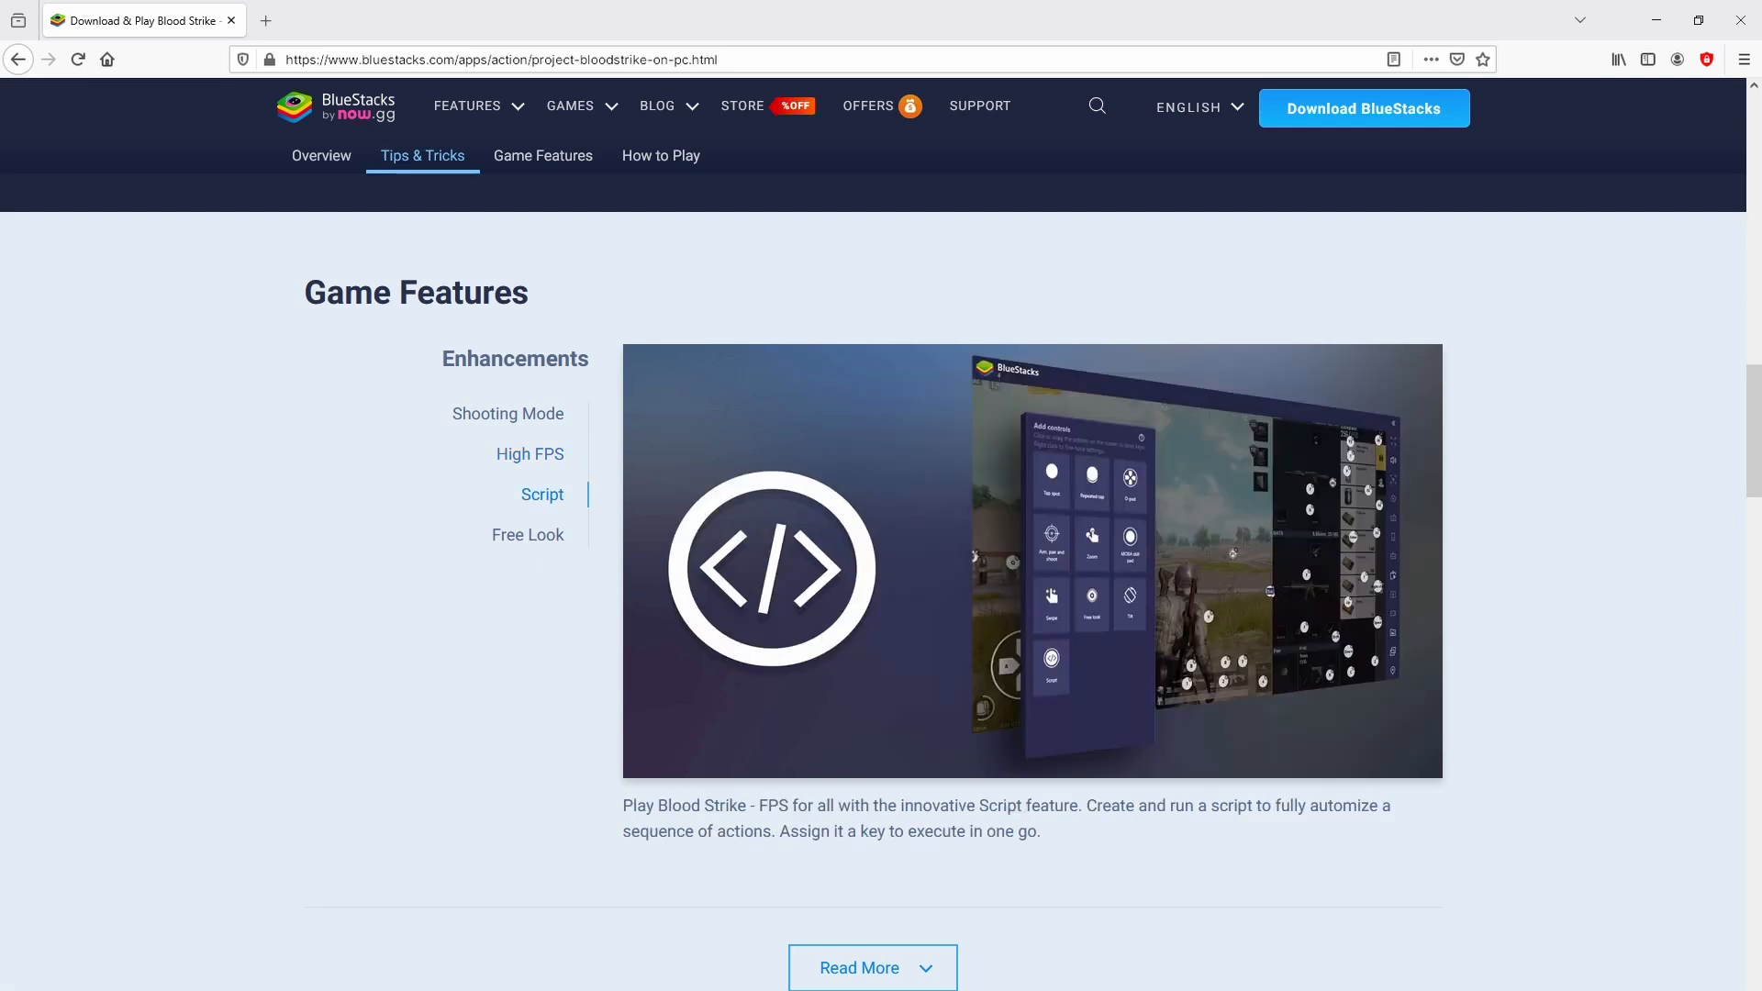
left_click(527, 535)
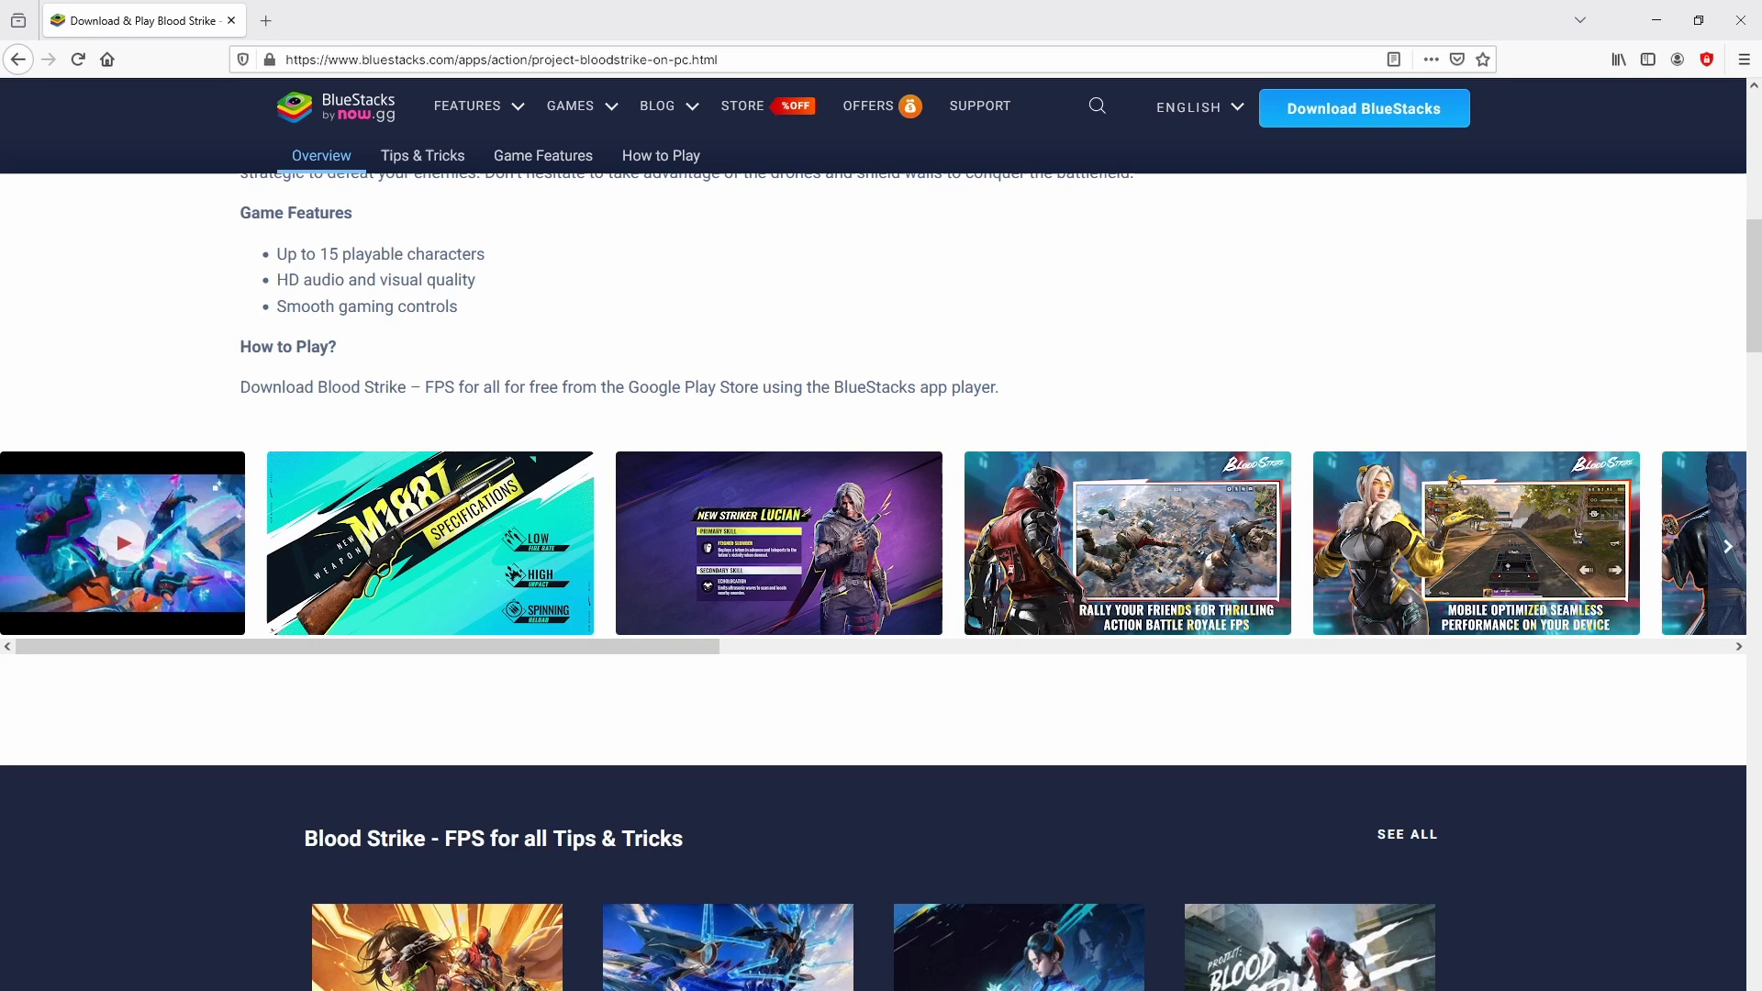
scroll("up", 3)
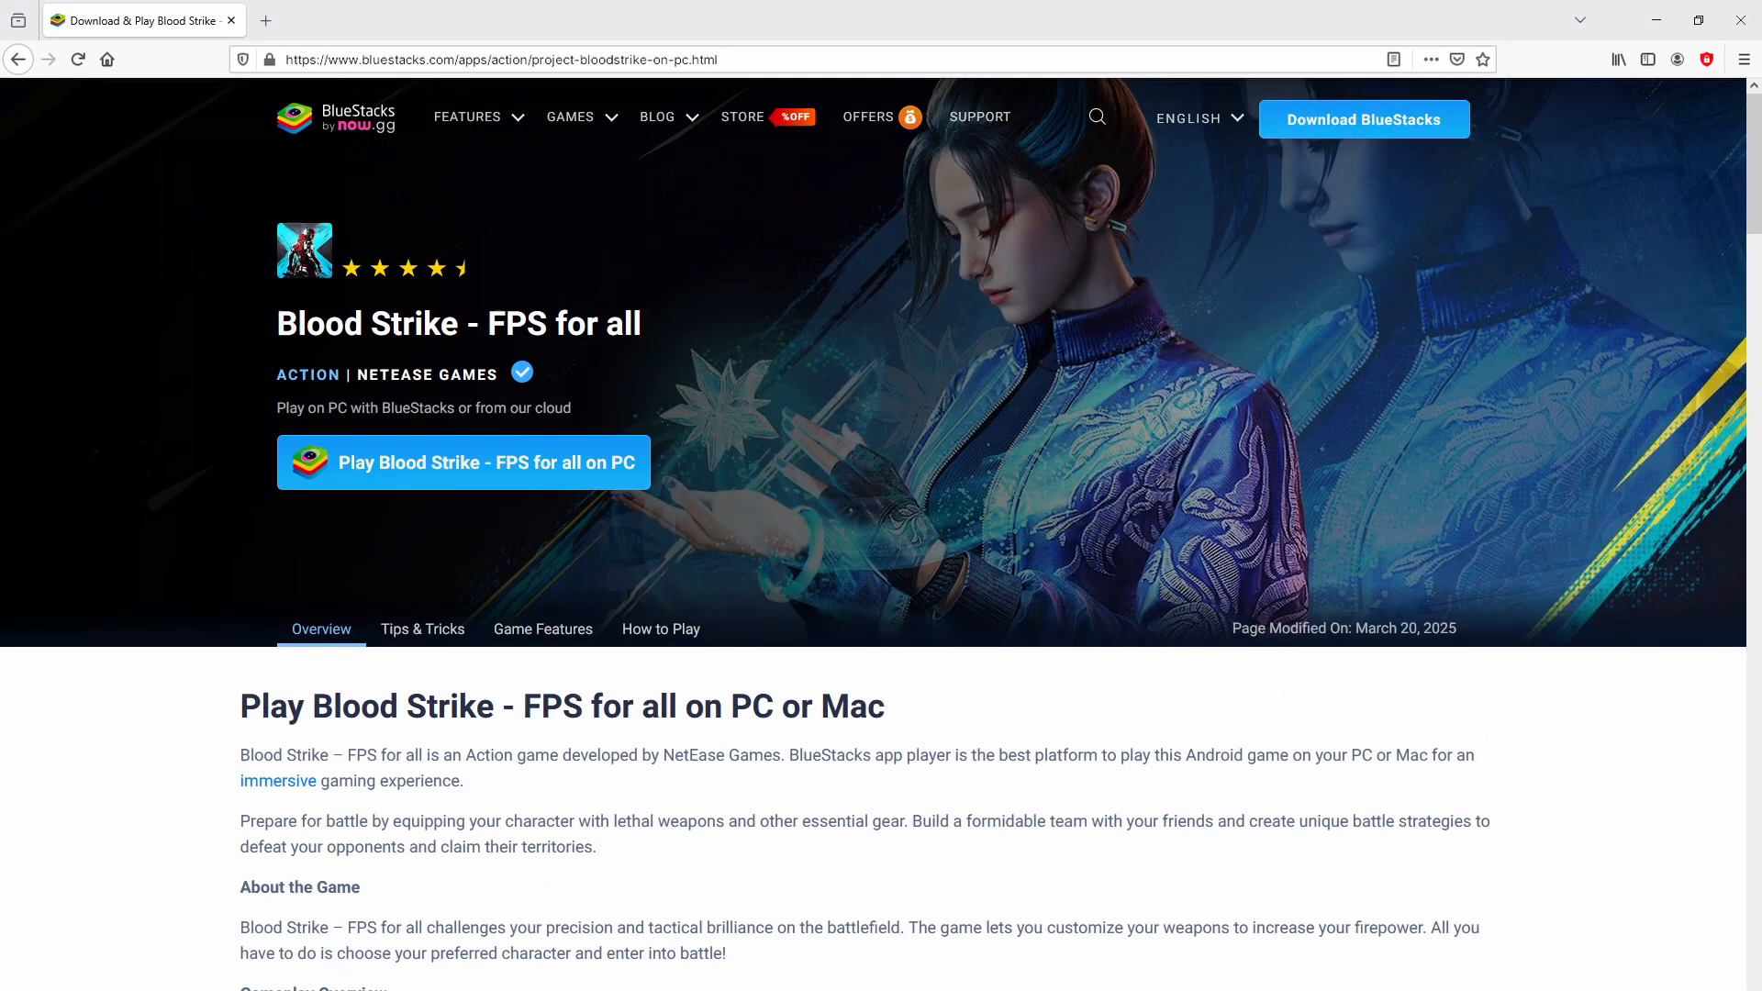
Download the BlueStacks installer and run it from the downloads bar.
left_click(462, 462)
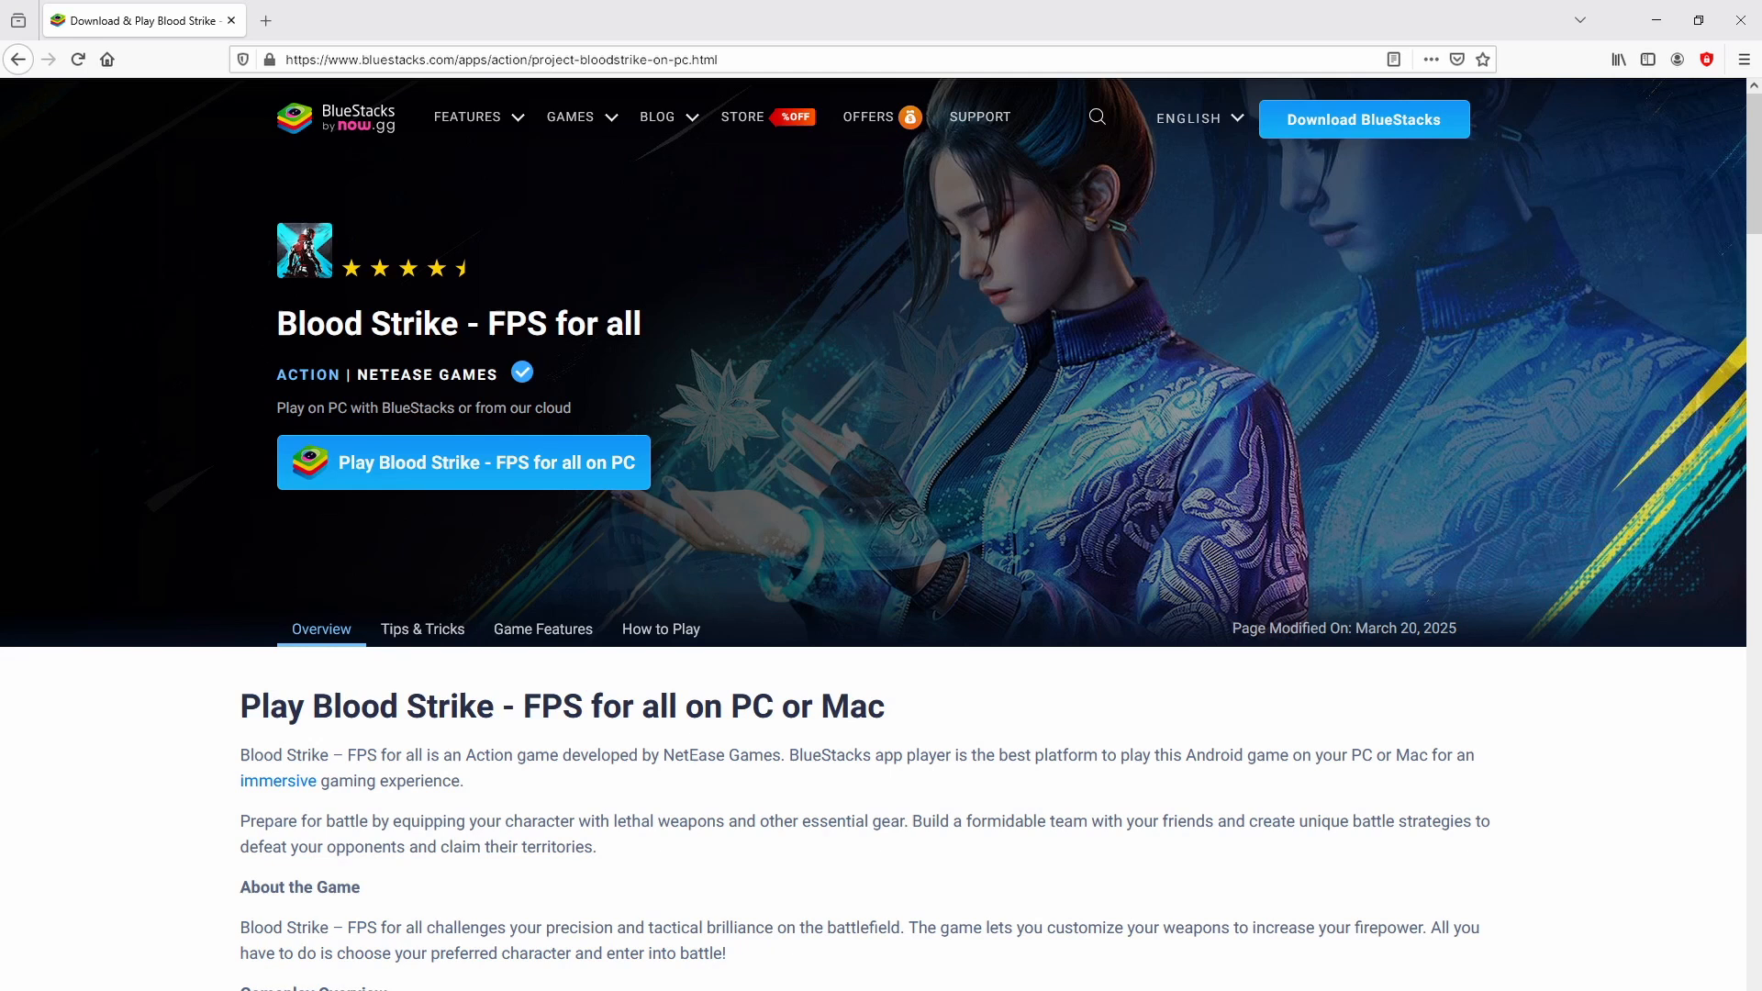
left_click(462, 463)
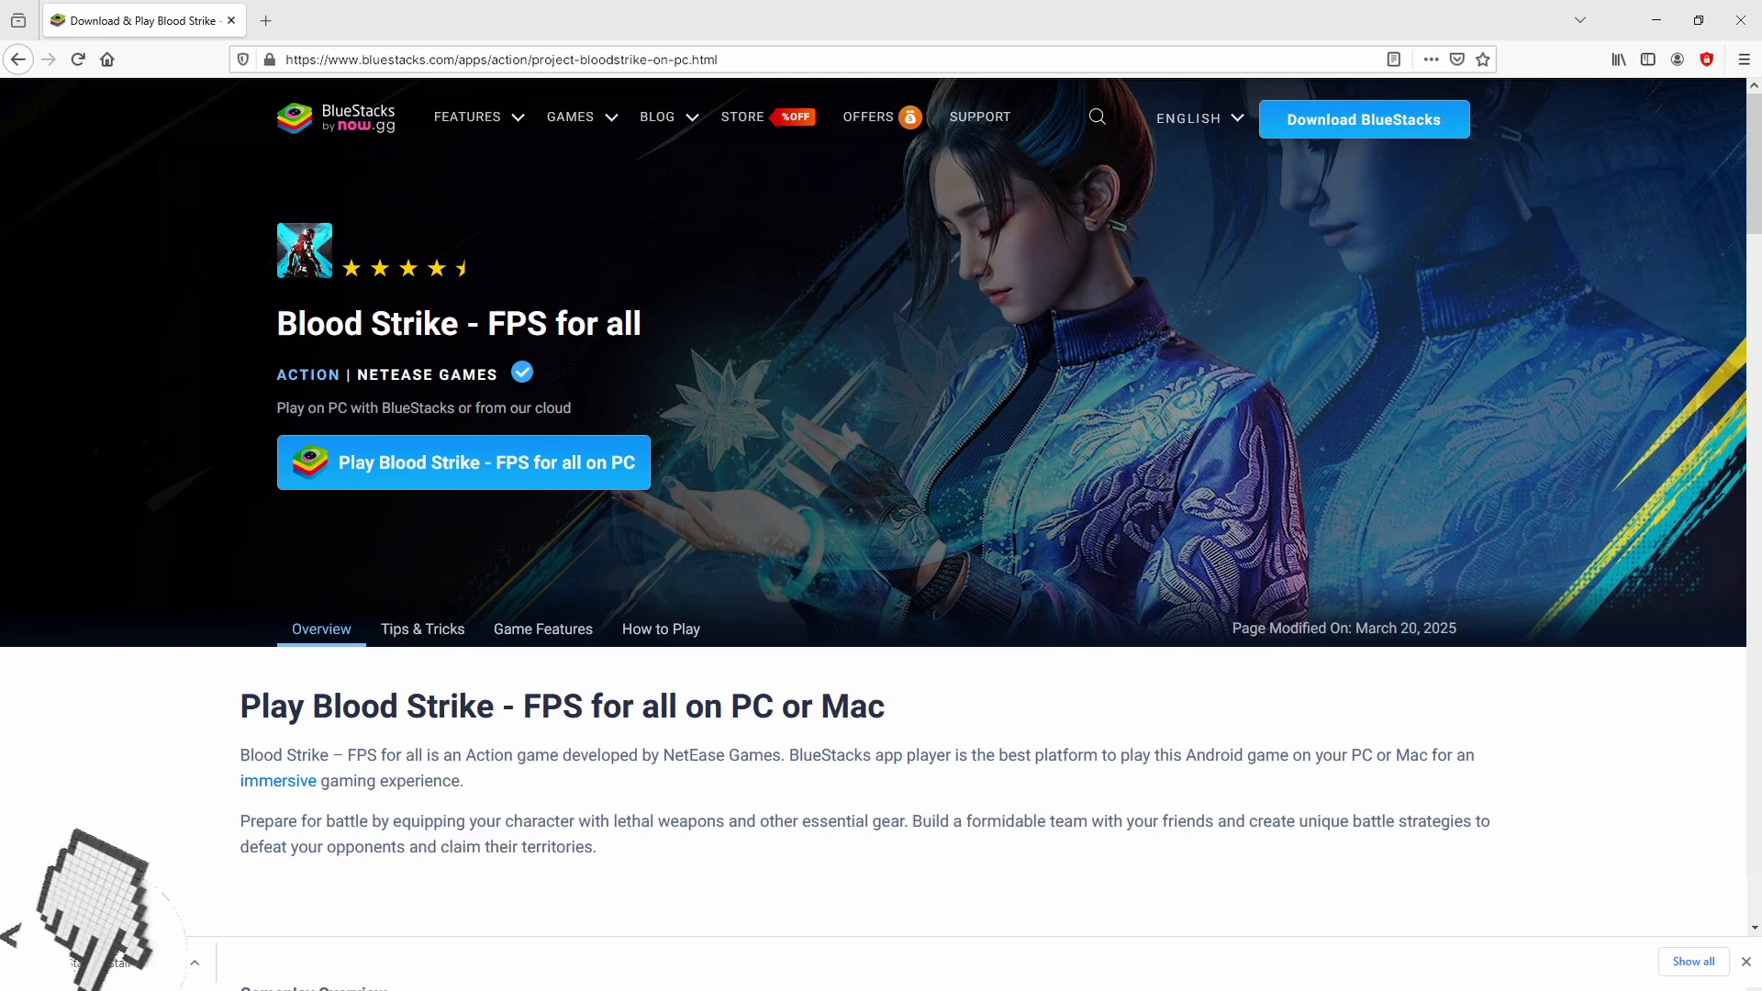
left_click(462, 463)
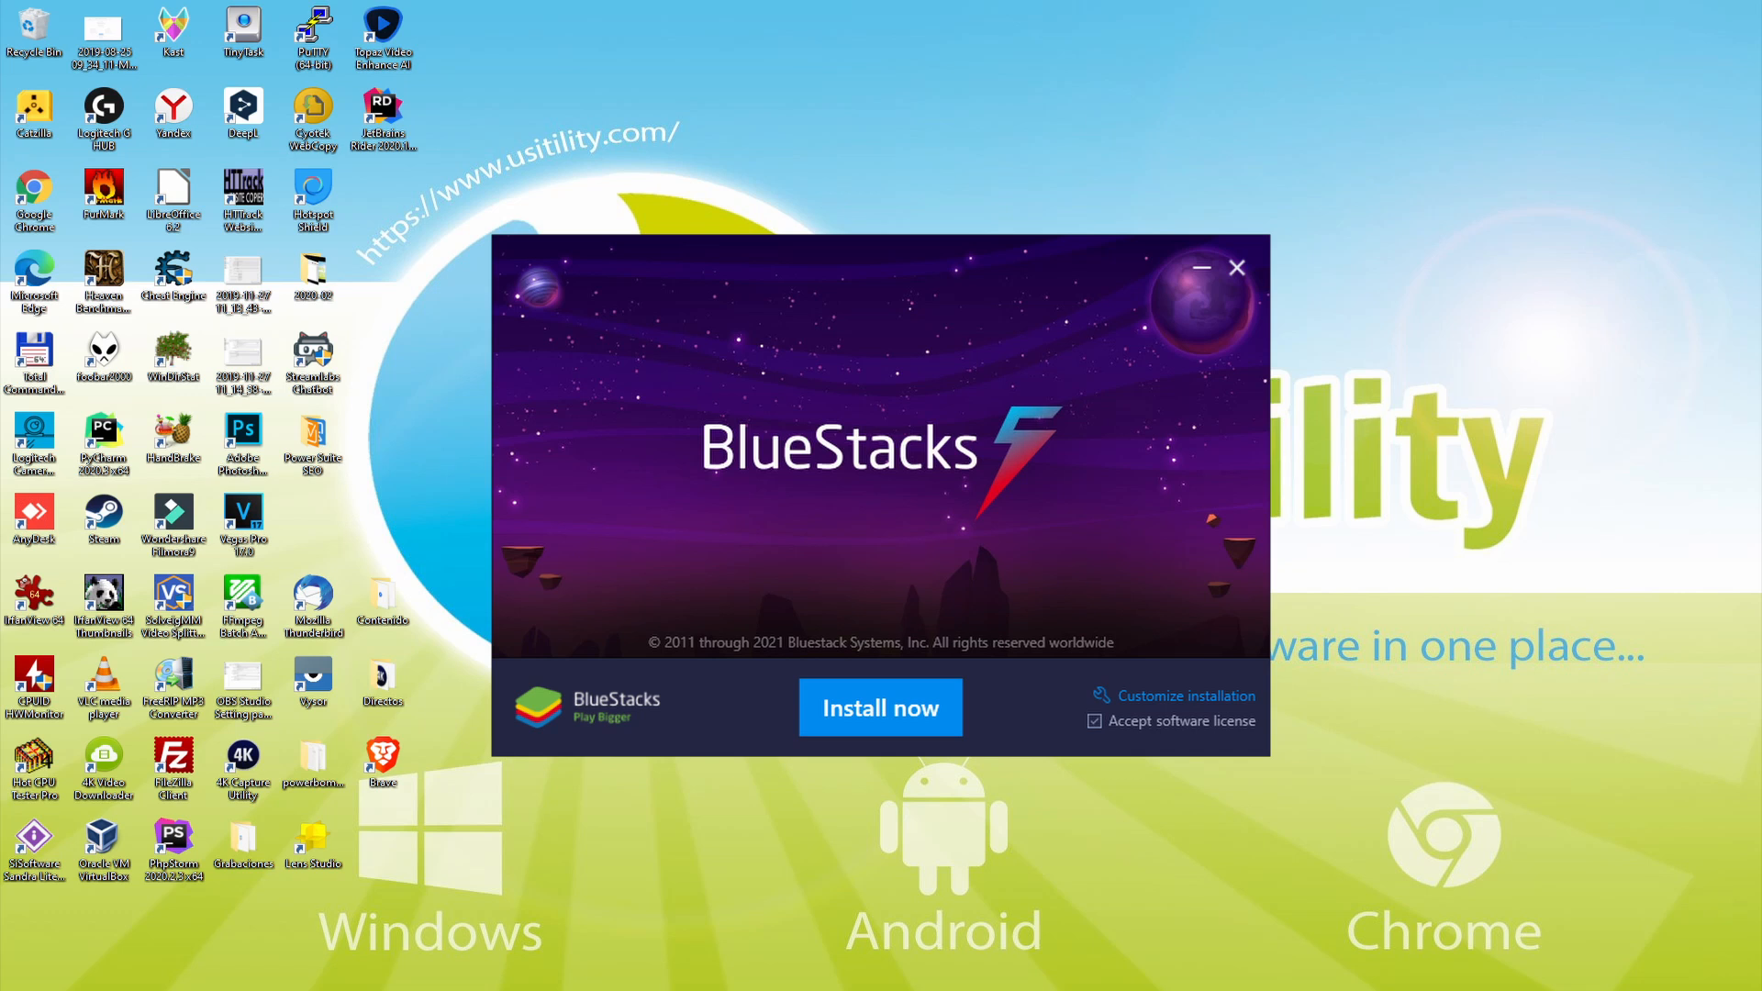
Accept the license and install BlueStacks until the App Player home screen appears.
left_click(880, 707)
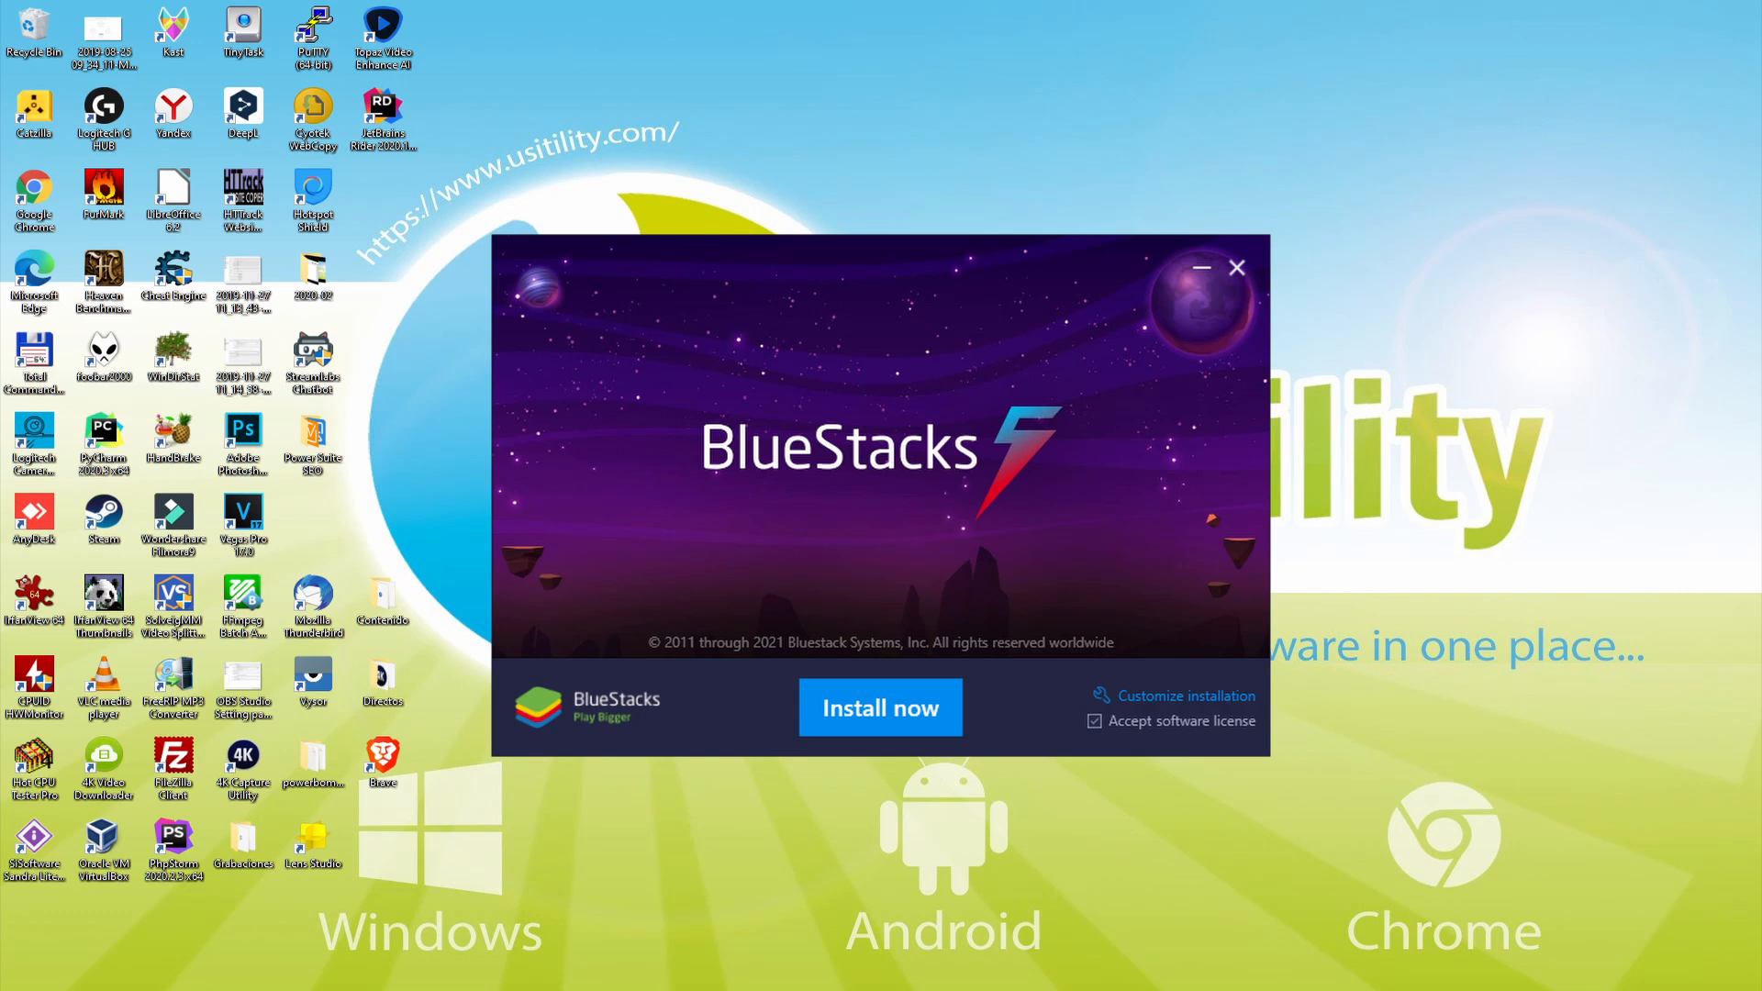
mouse_move(1163, 692)
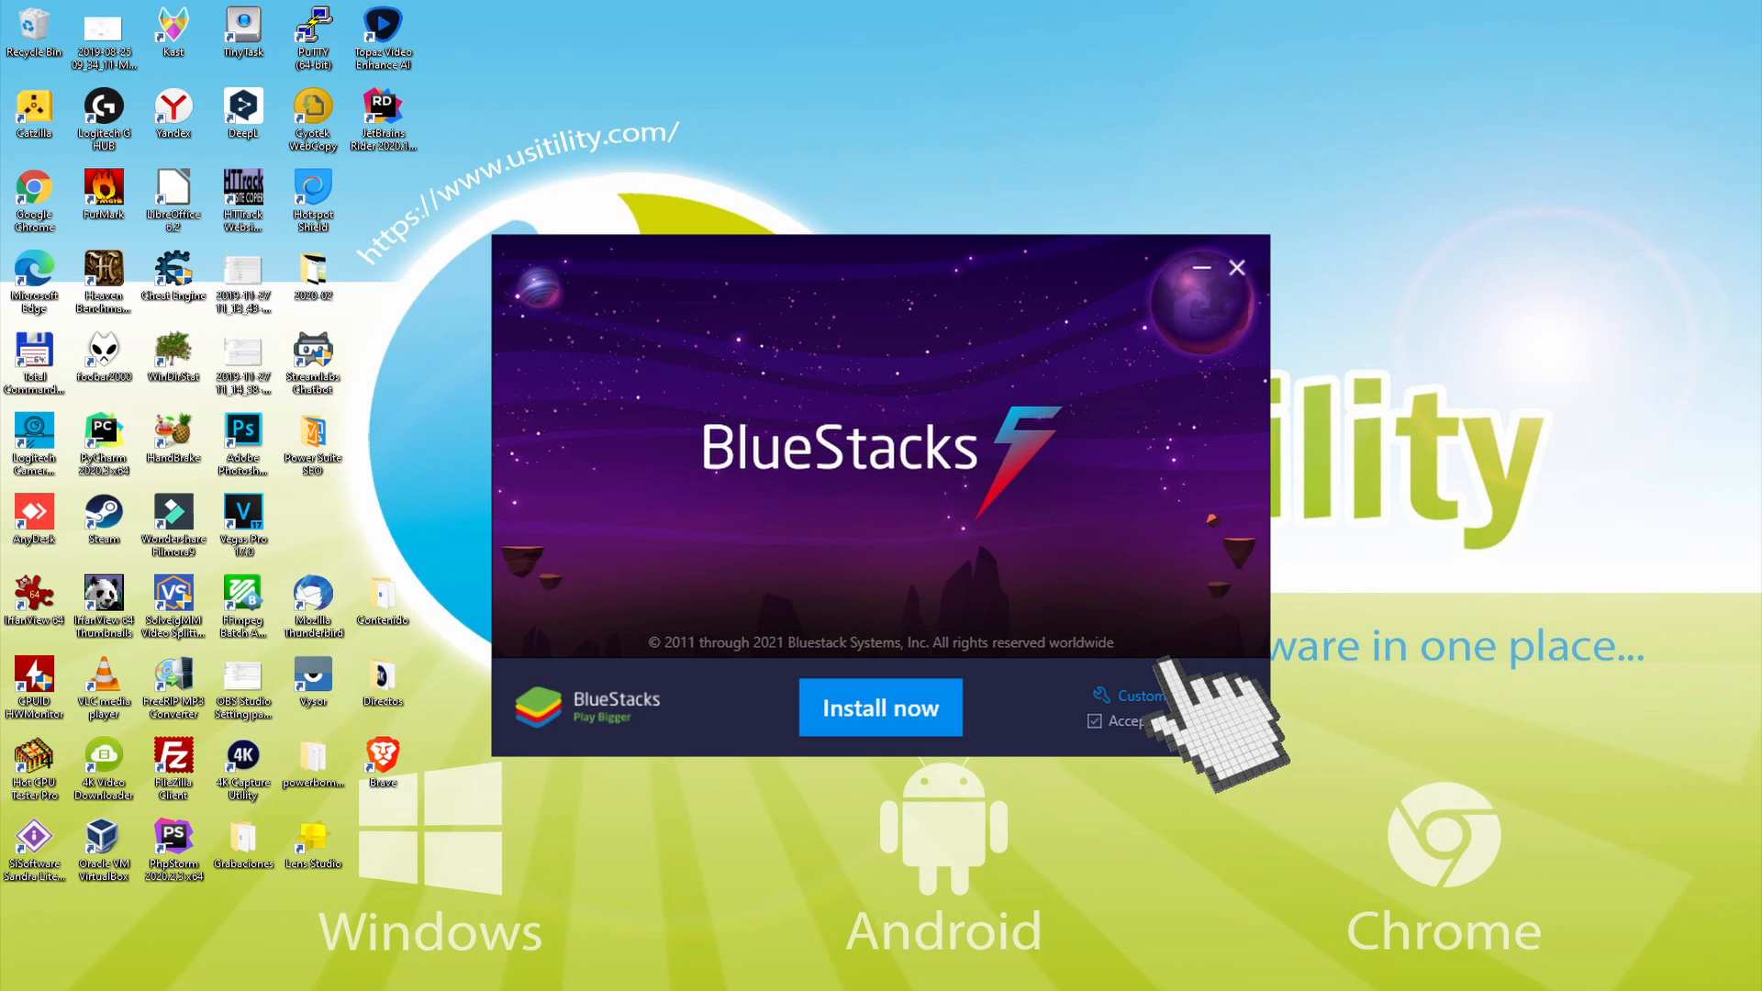
left_click(1138, 694)
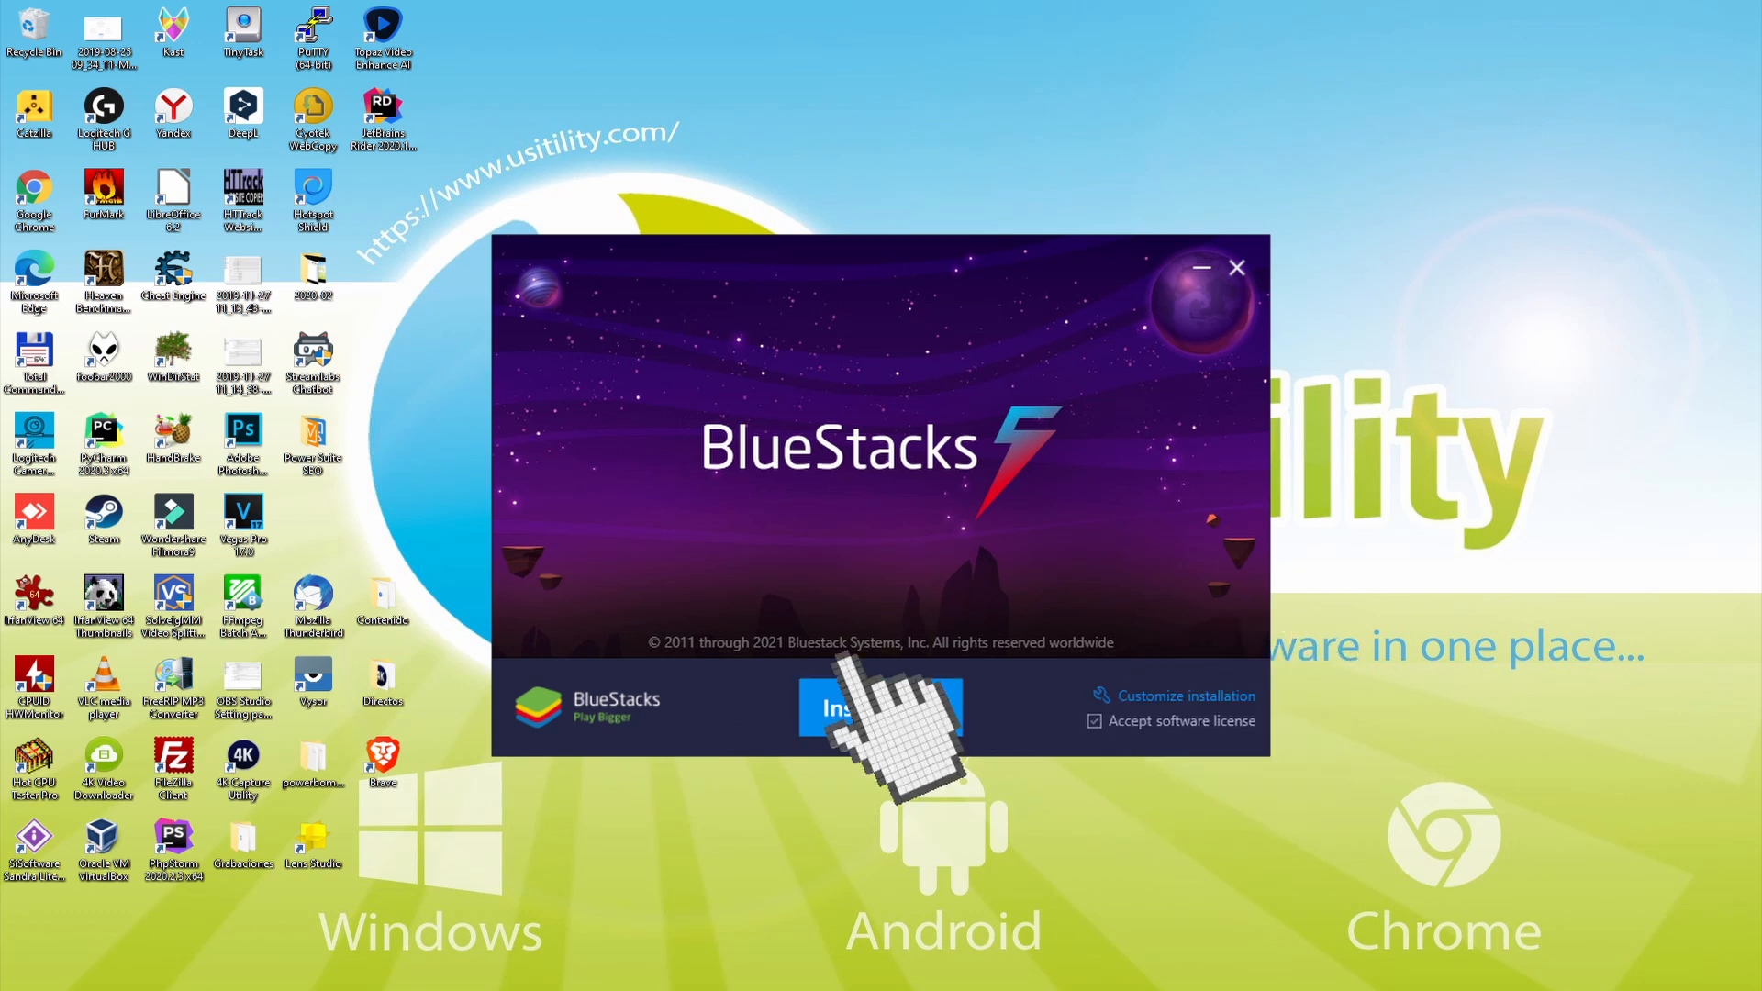
left_click(865, 709)
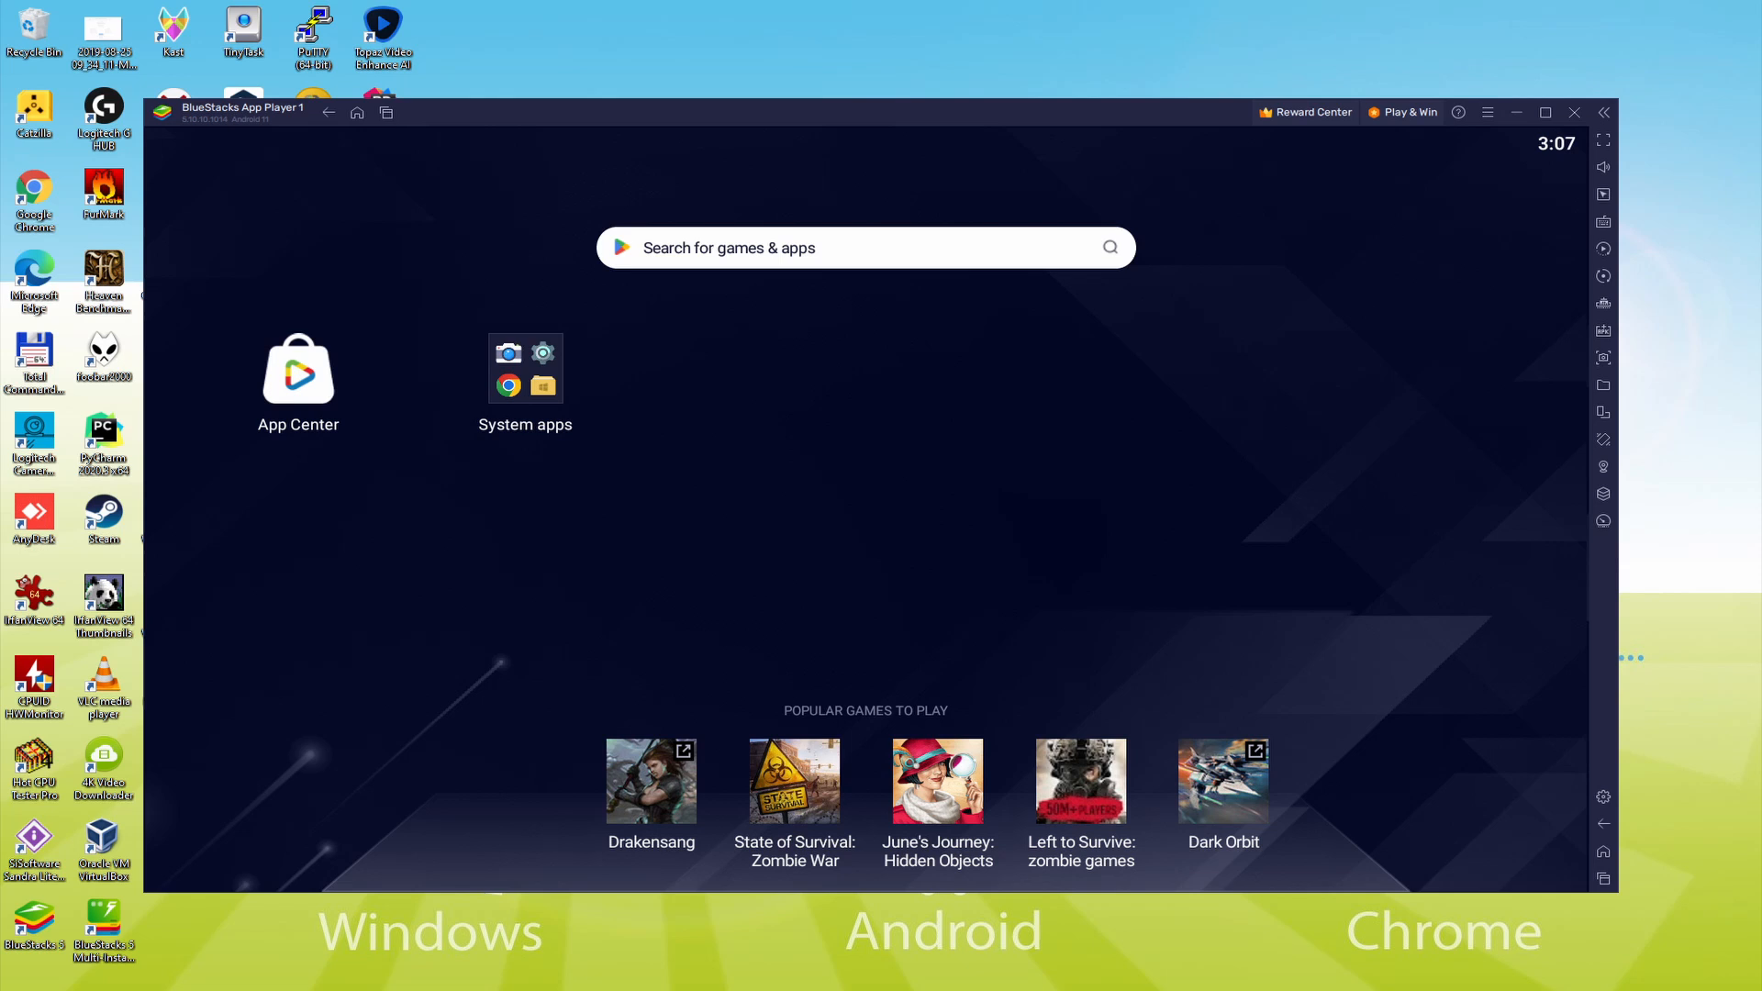
mouse_move(512, 354)
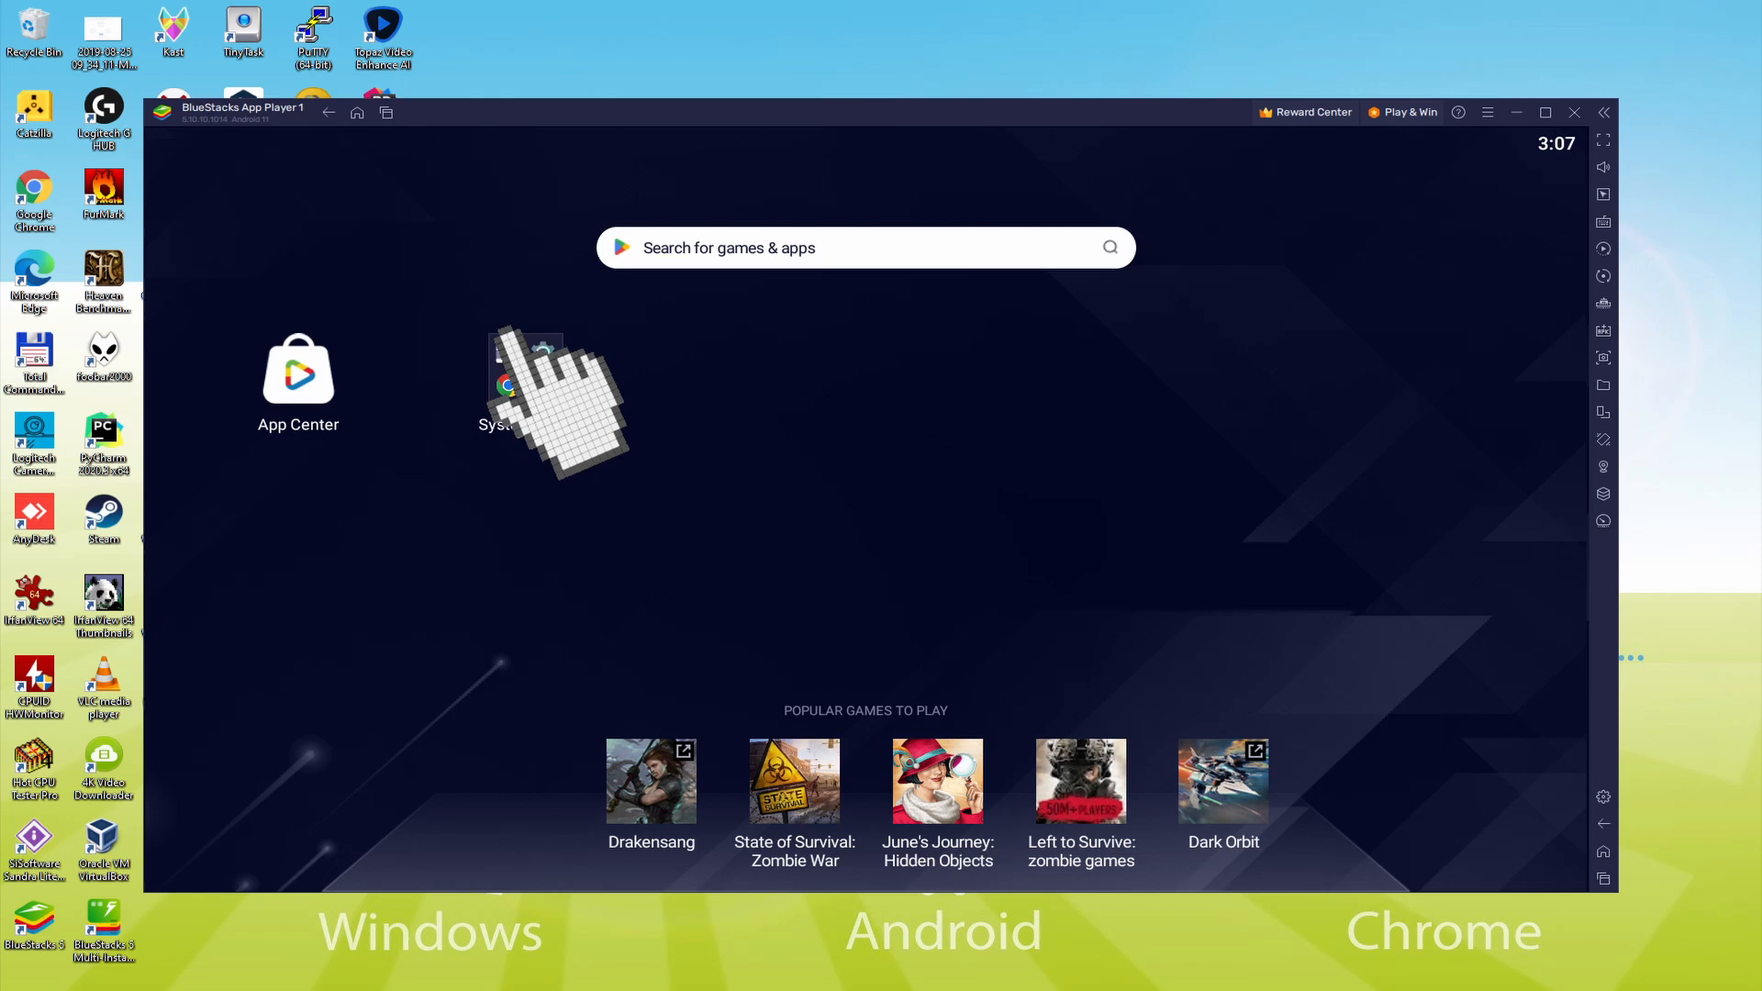
Reach the Google Play sign-in screen via System apps and Play Store.
left_click(524, 371)
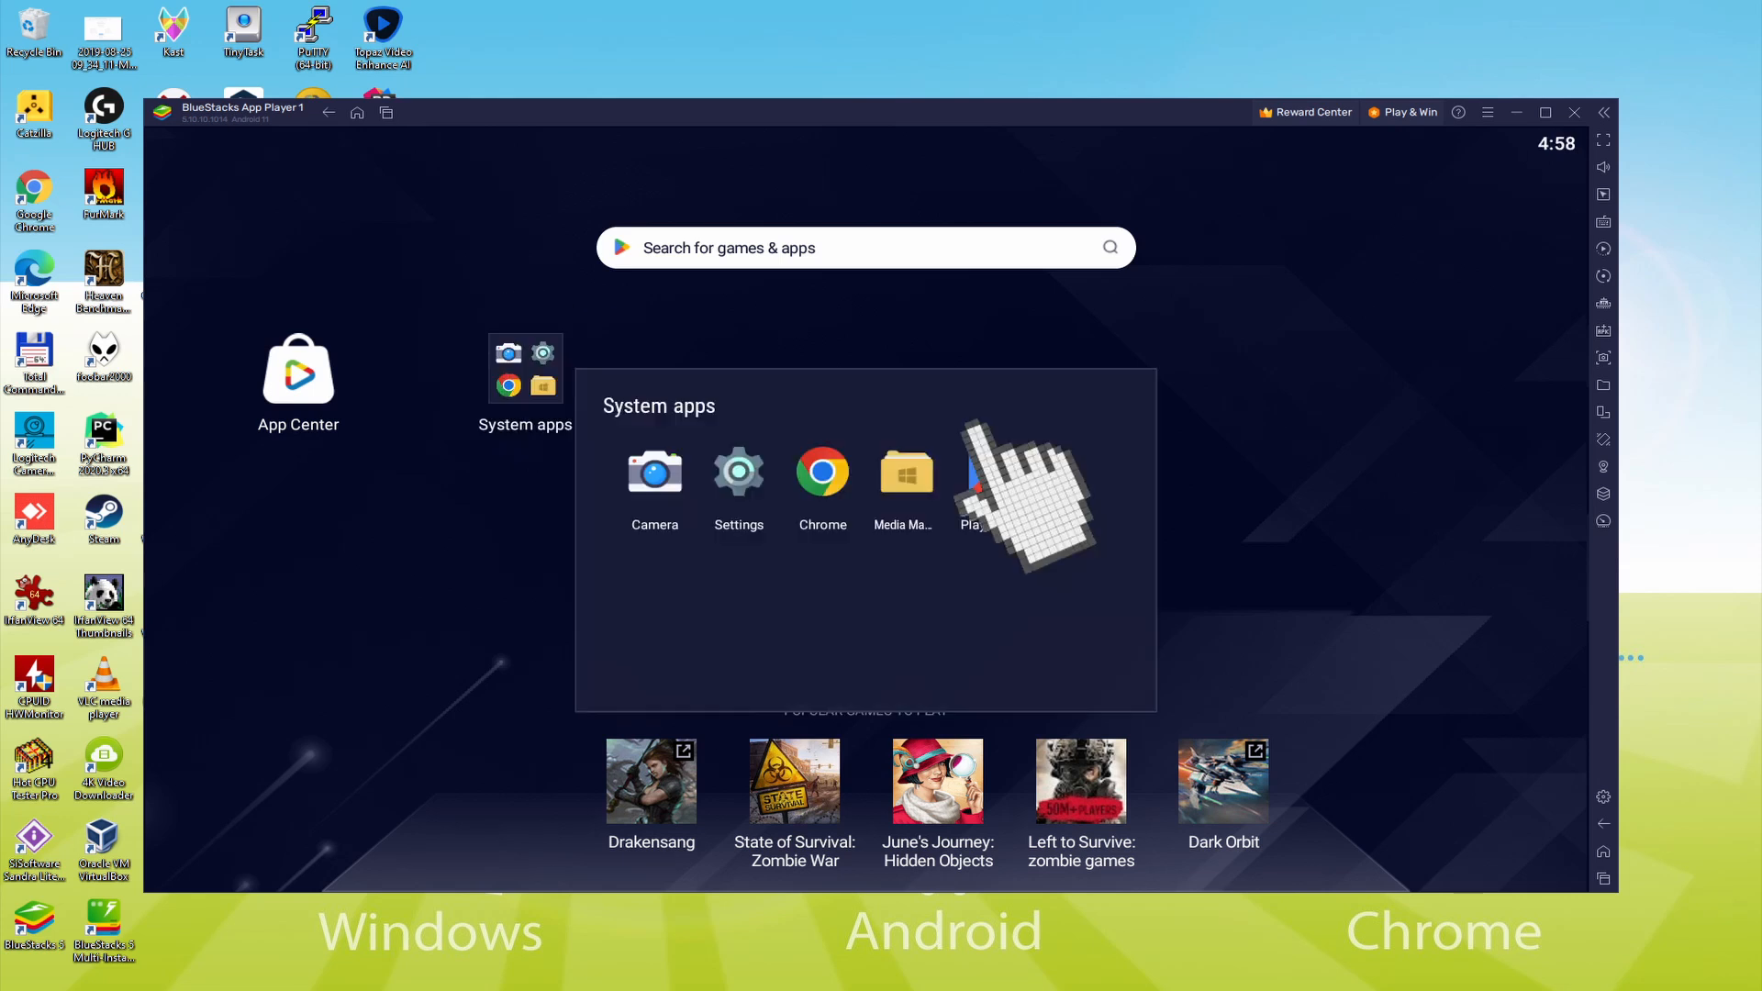
left_click(970, 472)
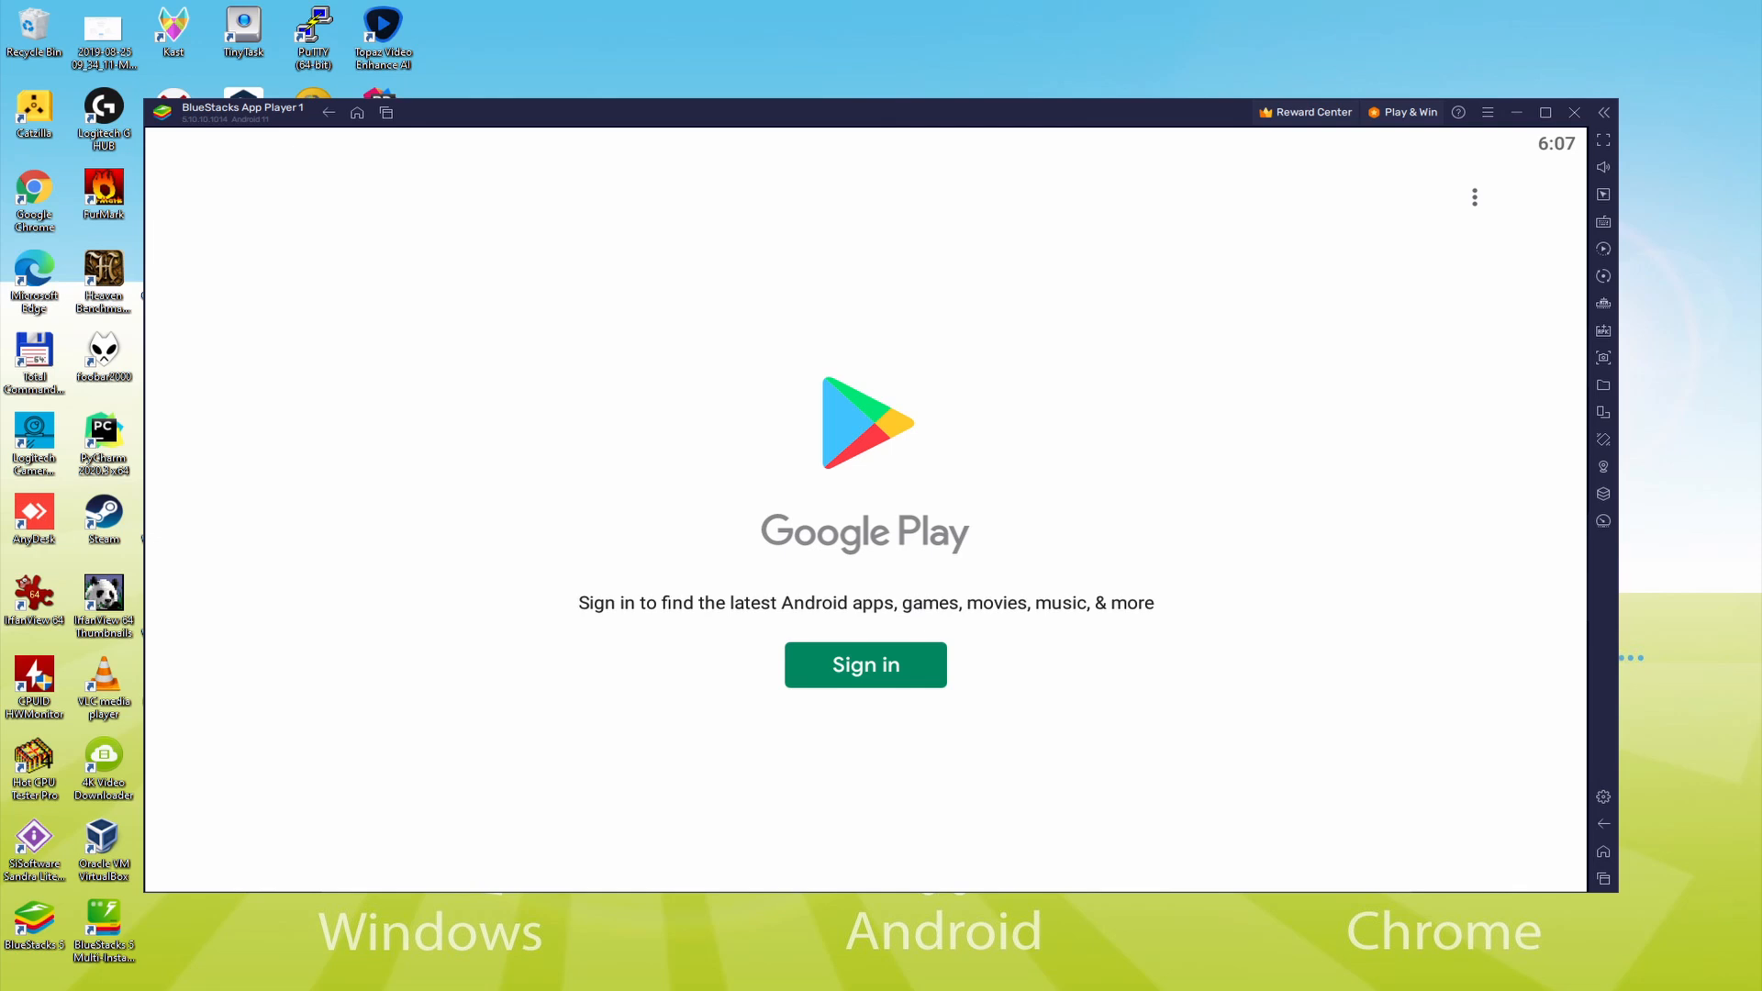
left_click(865, 664)
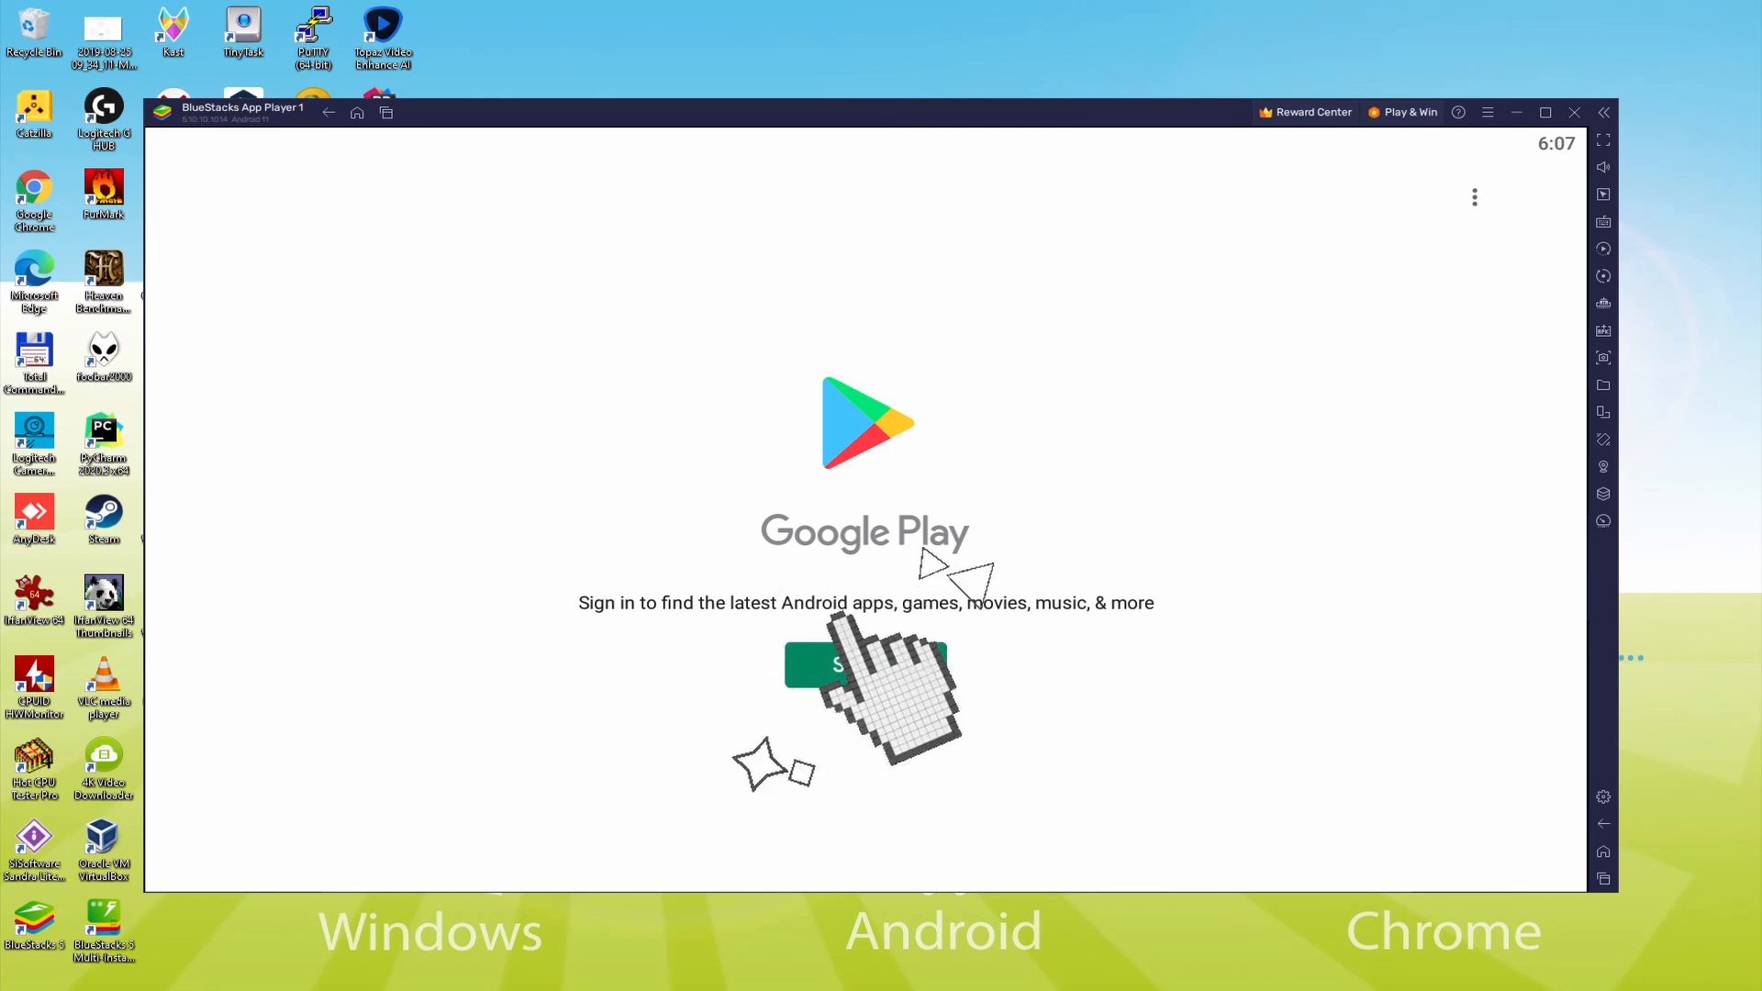
Sign in with the Google account, agree to the terms, and accept setup with Drive backup off.
left_click(865, 665)
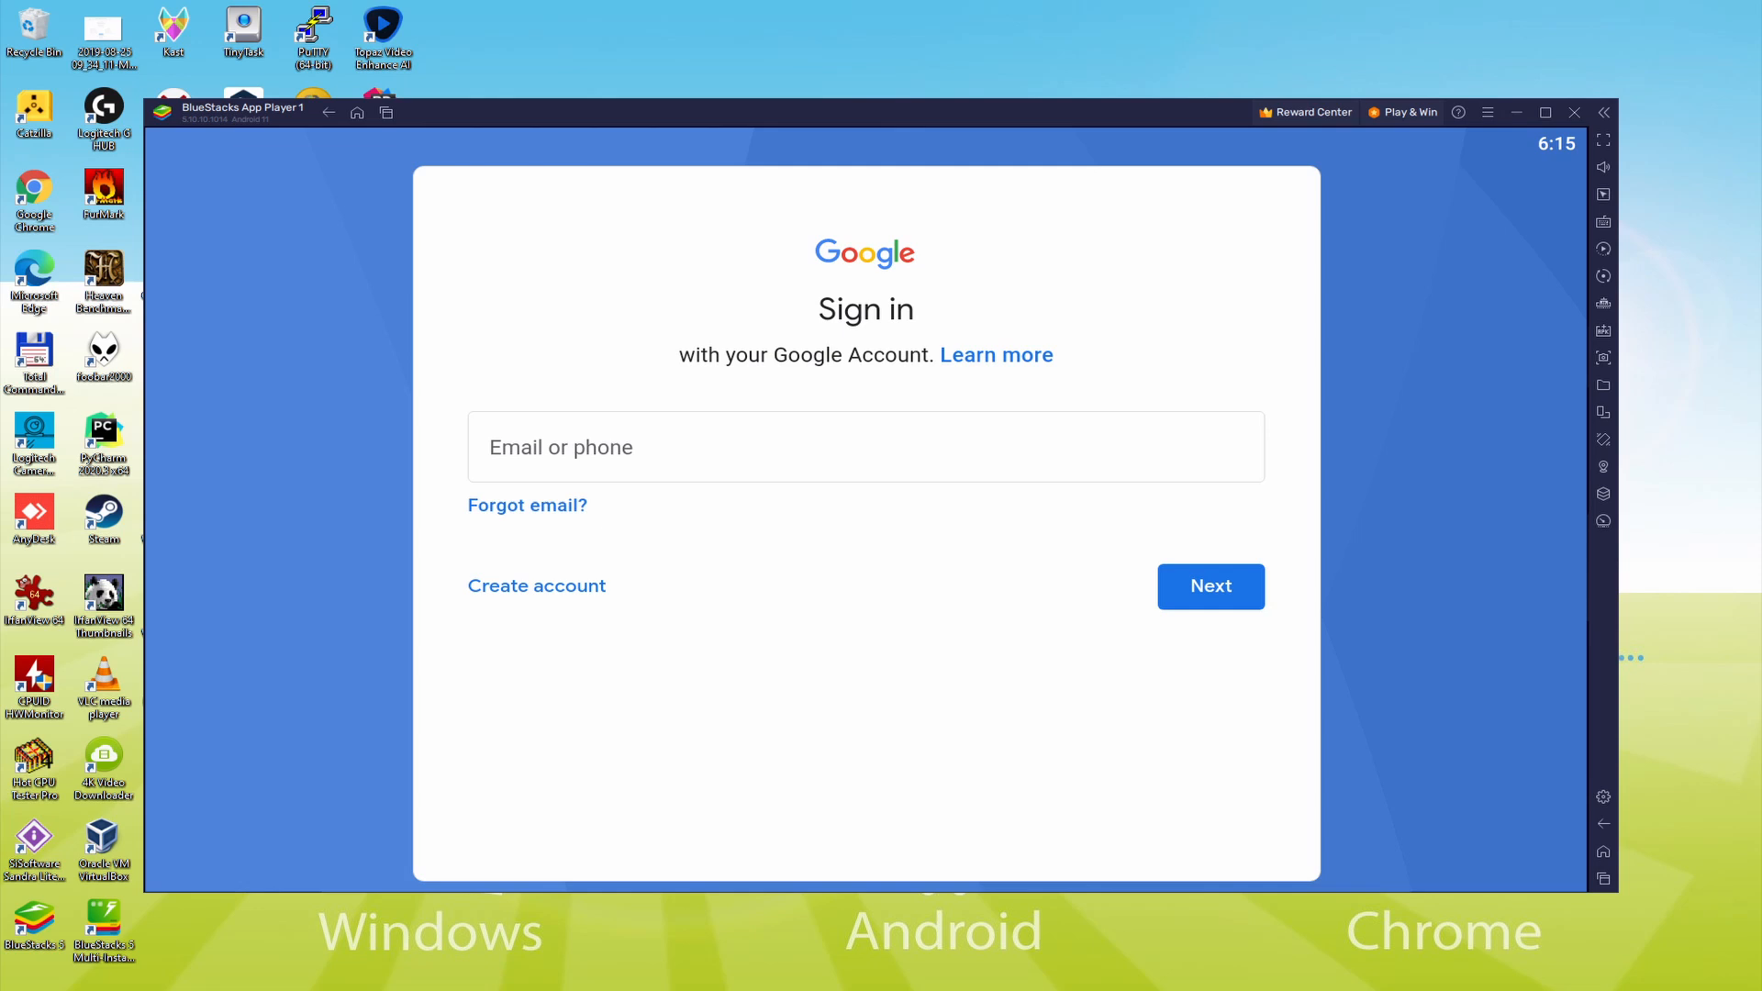
left_click(1210, 585)
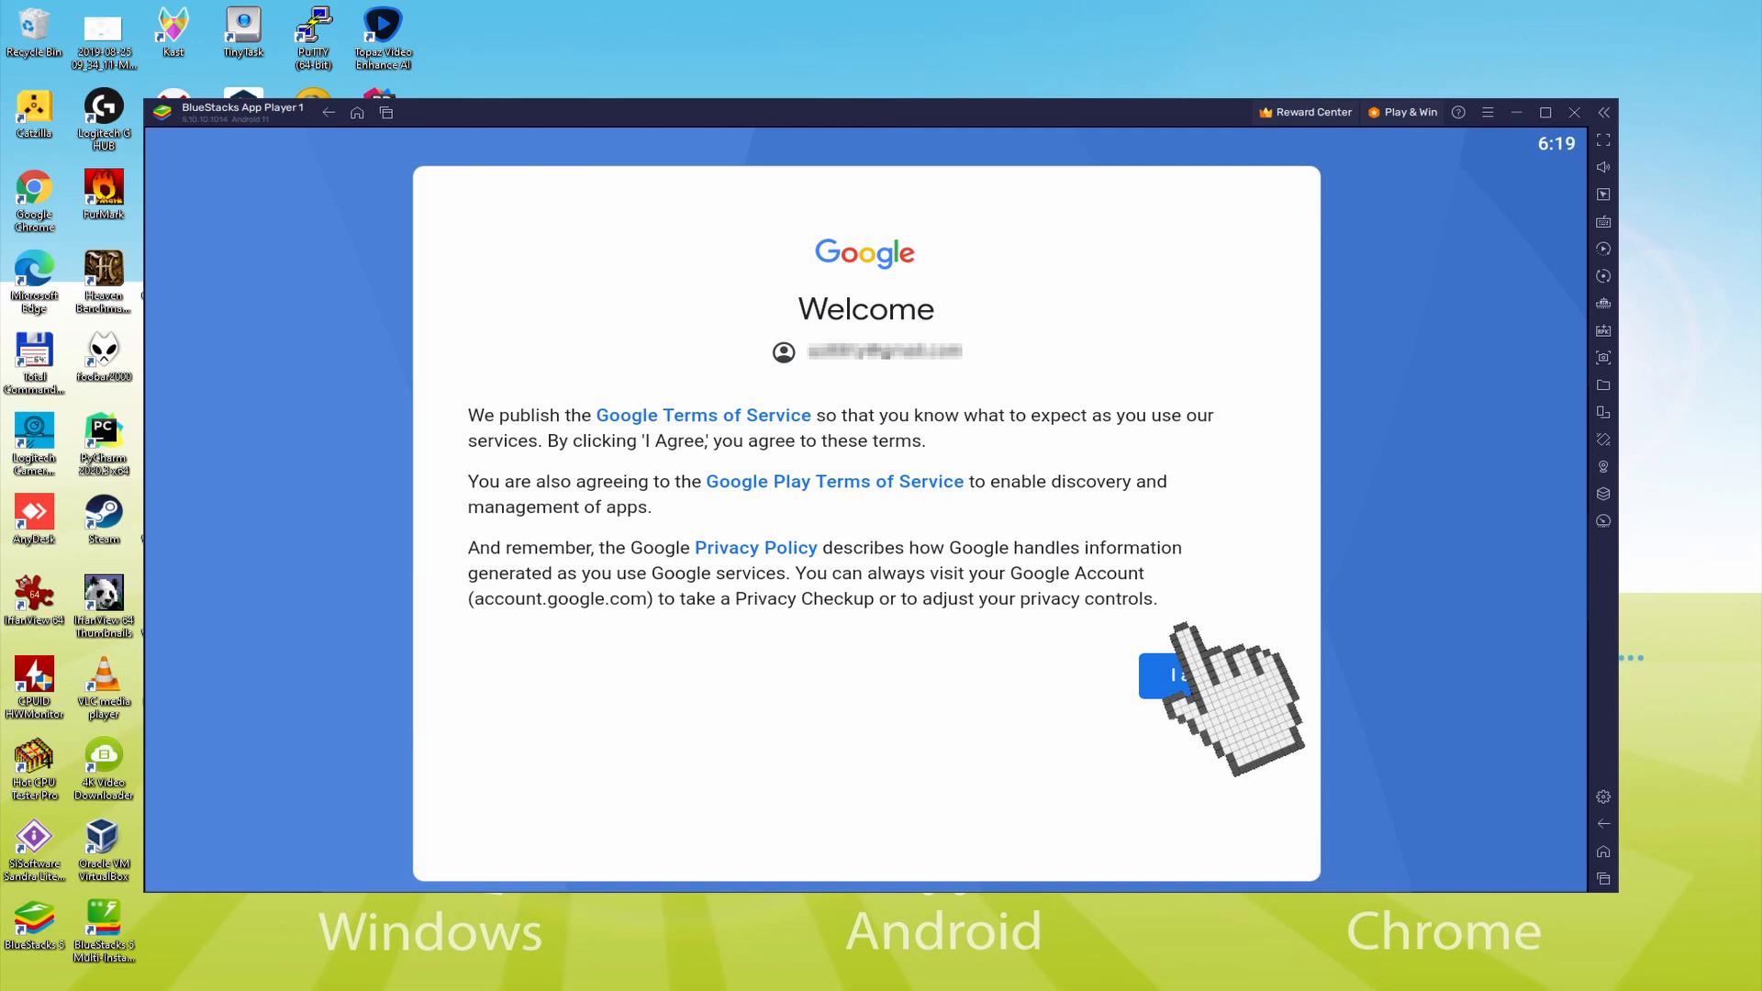
left_click(1179, 675)
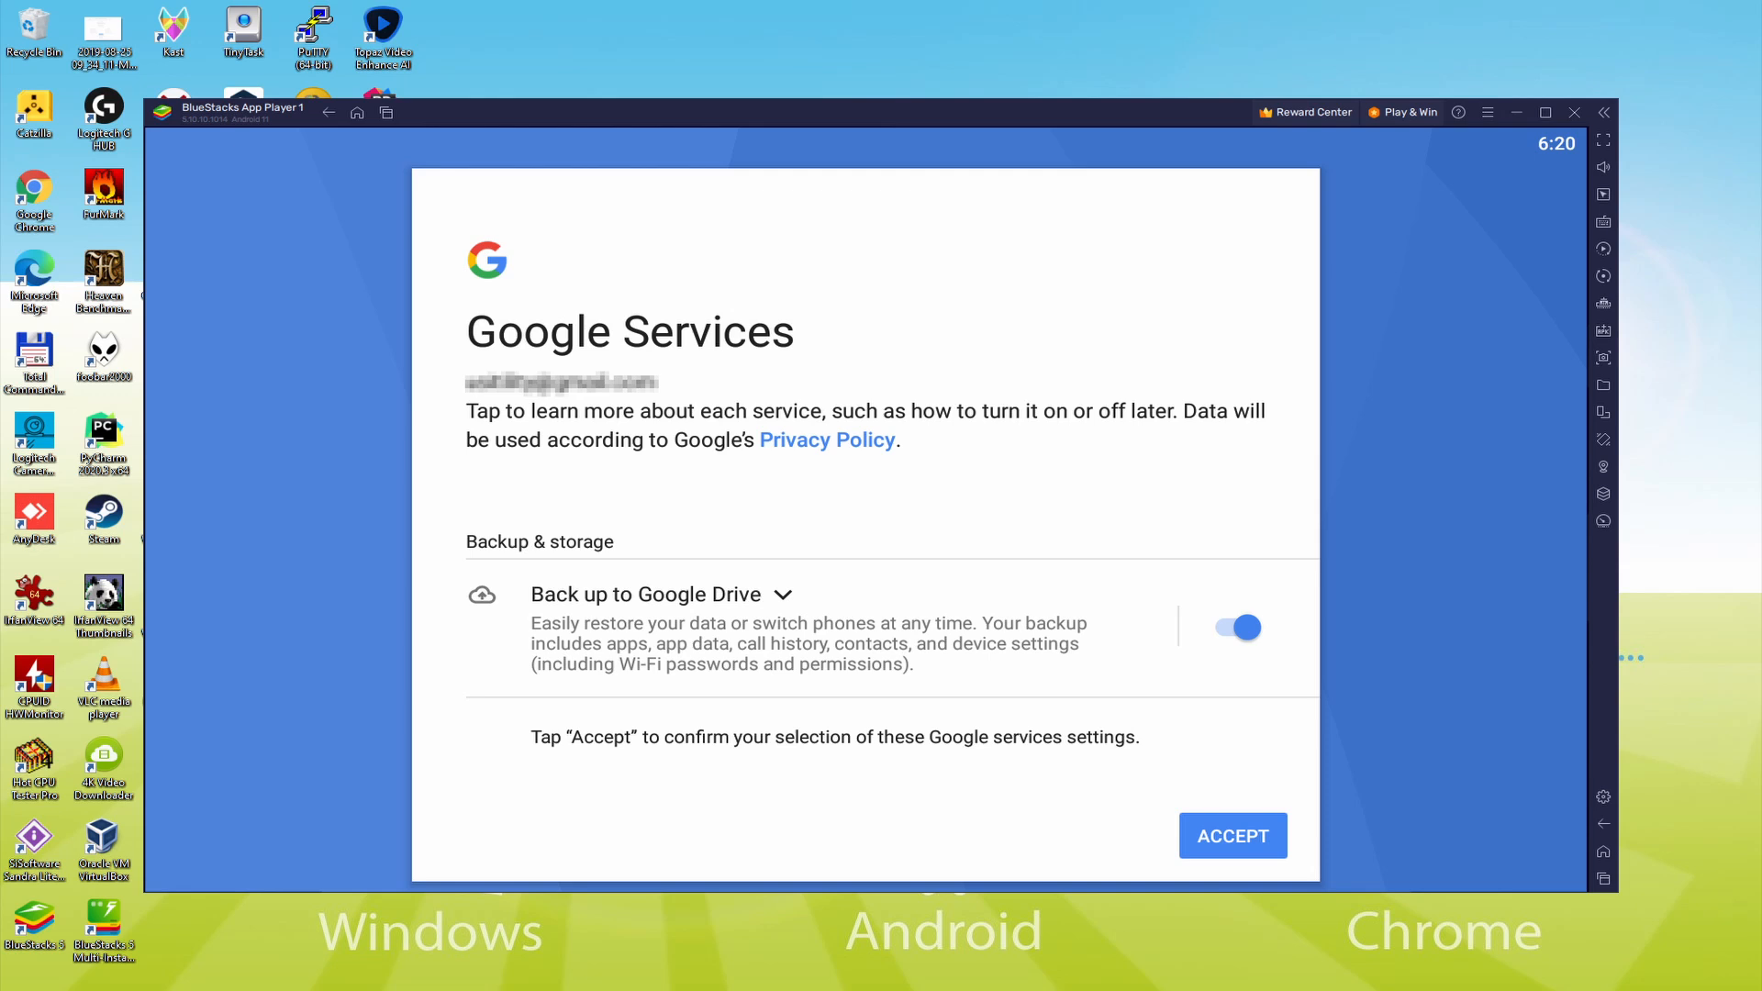
mouse_move(1243, 628)
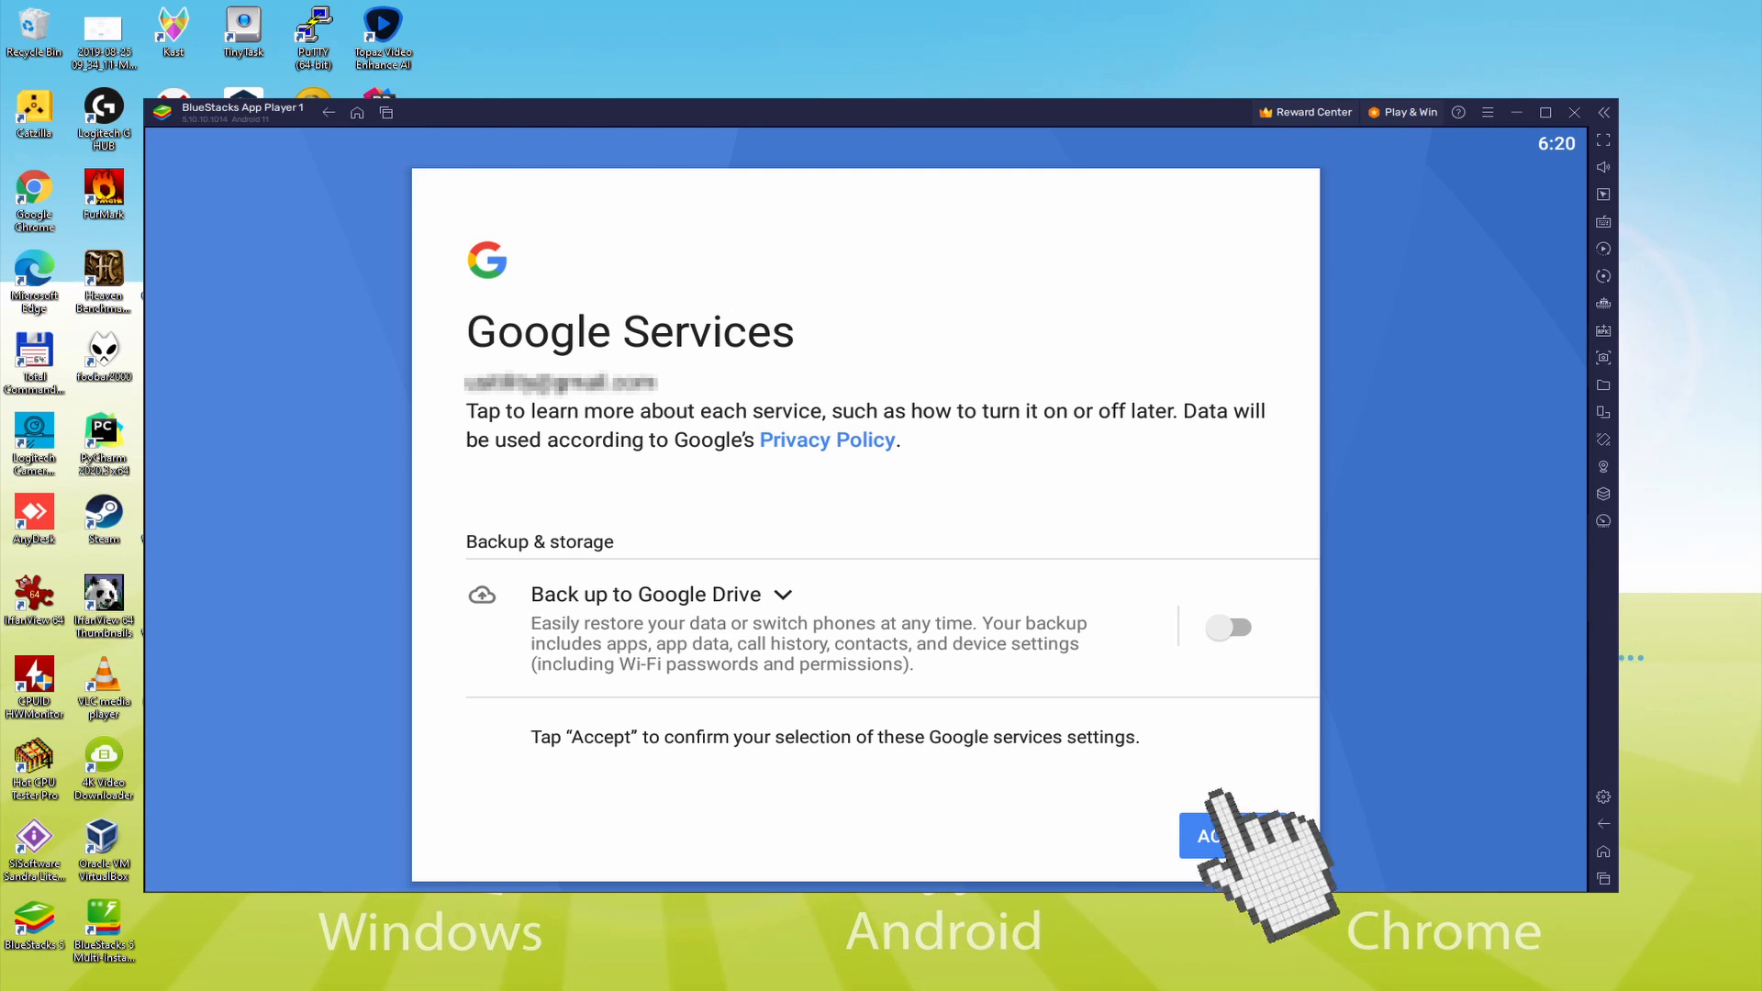
left_click(1230, 835)
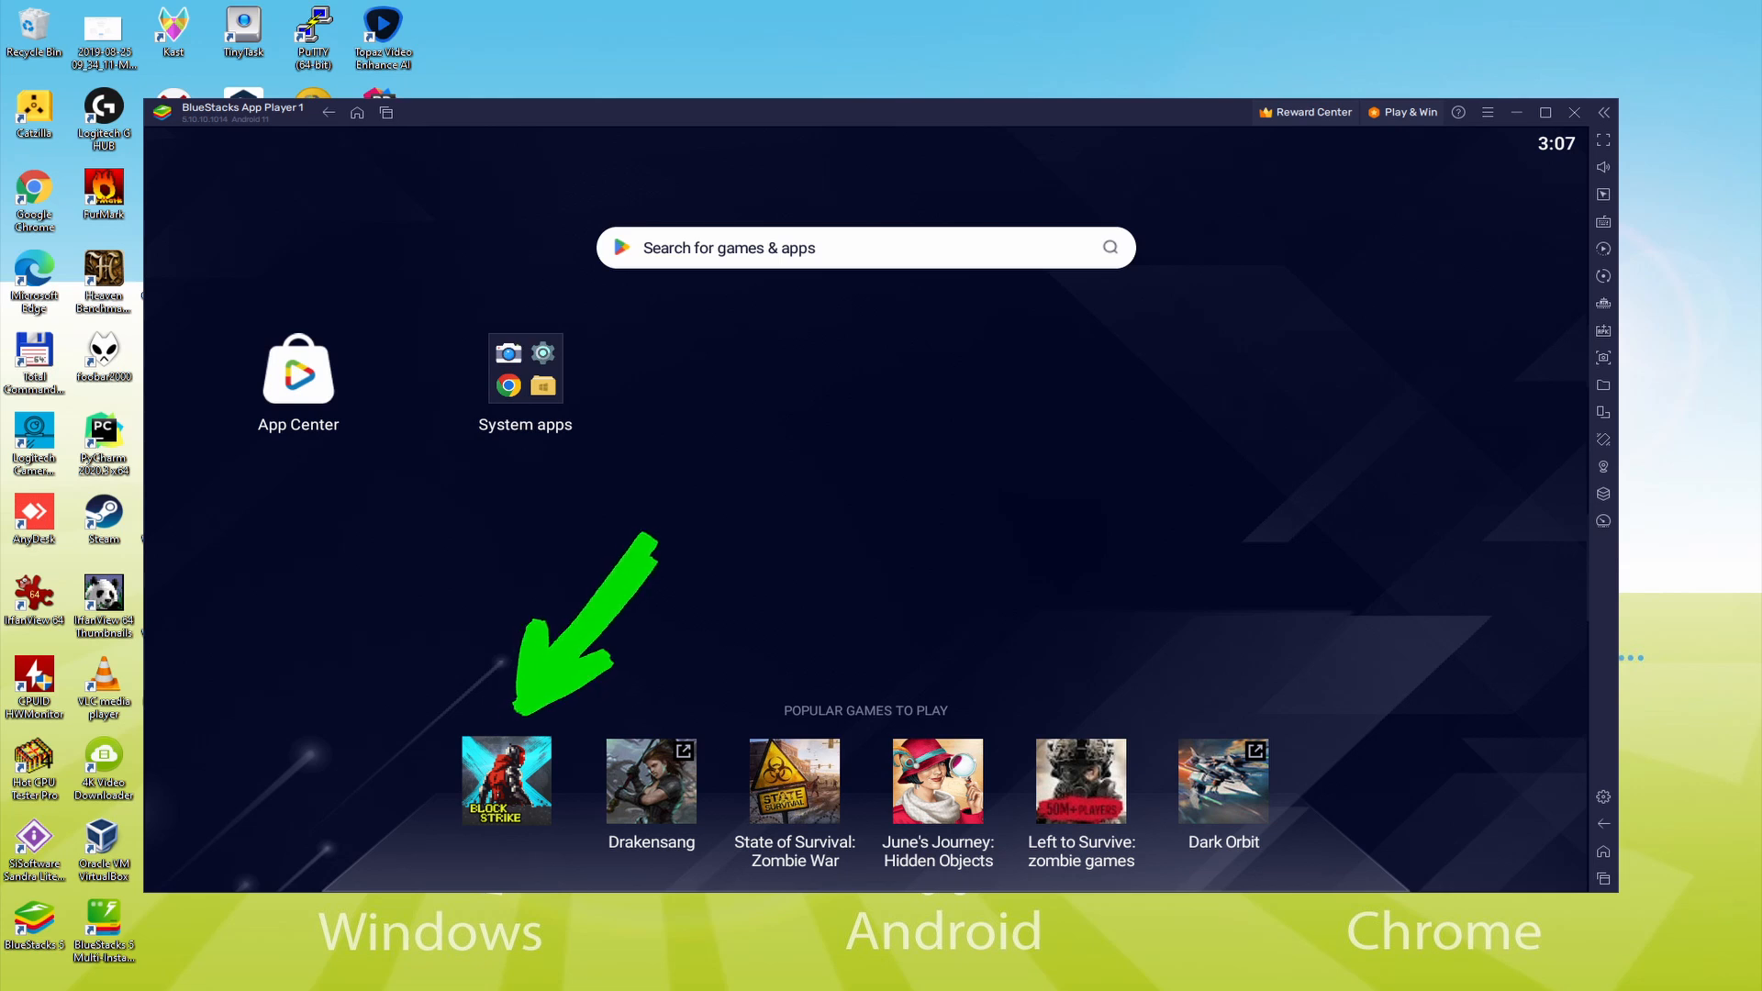
Install Blood Strike from its Play Store page reached via the Popular Games tile.
left_click(506, 780)
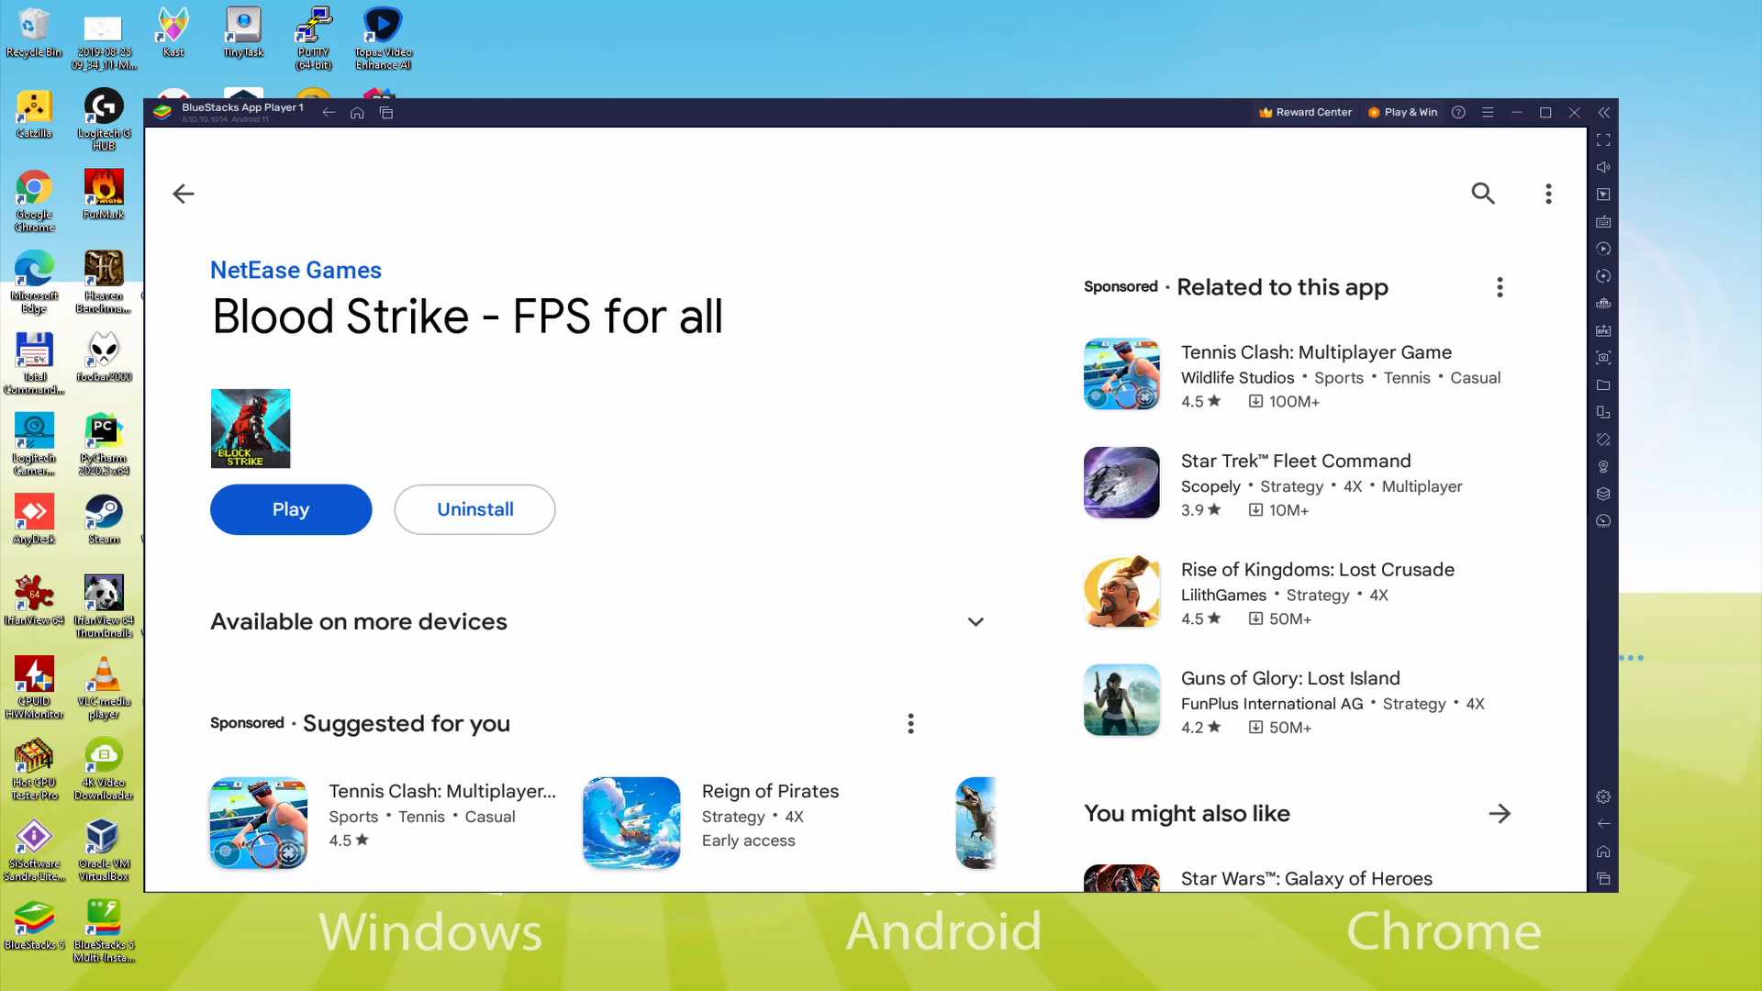
Launch Blood Strike with Play and load into the training range.
left_click(328, 112)
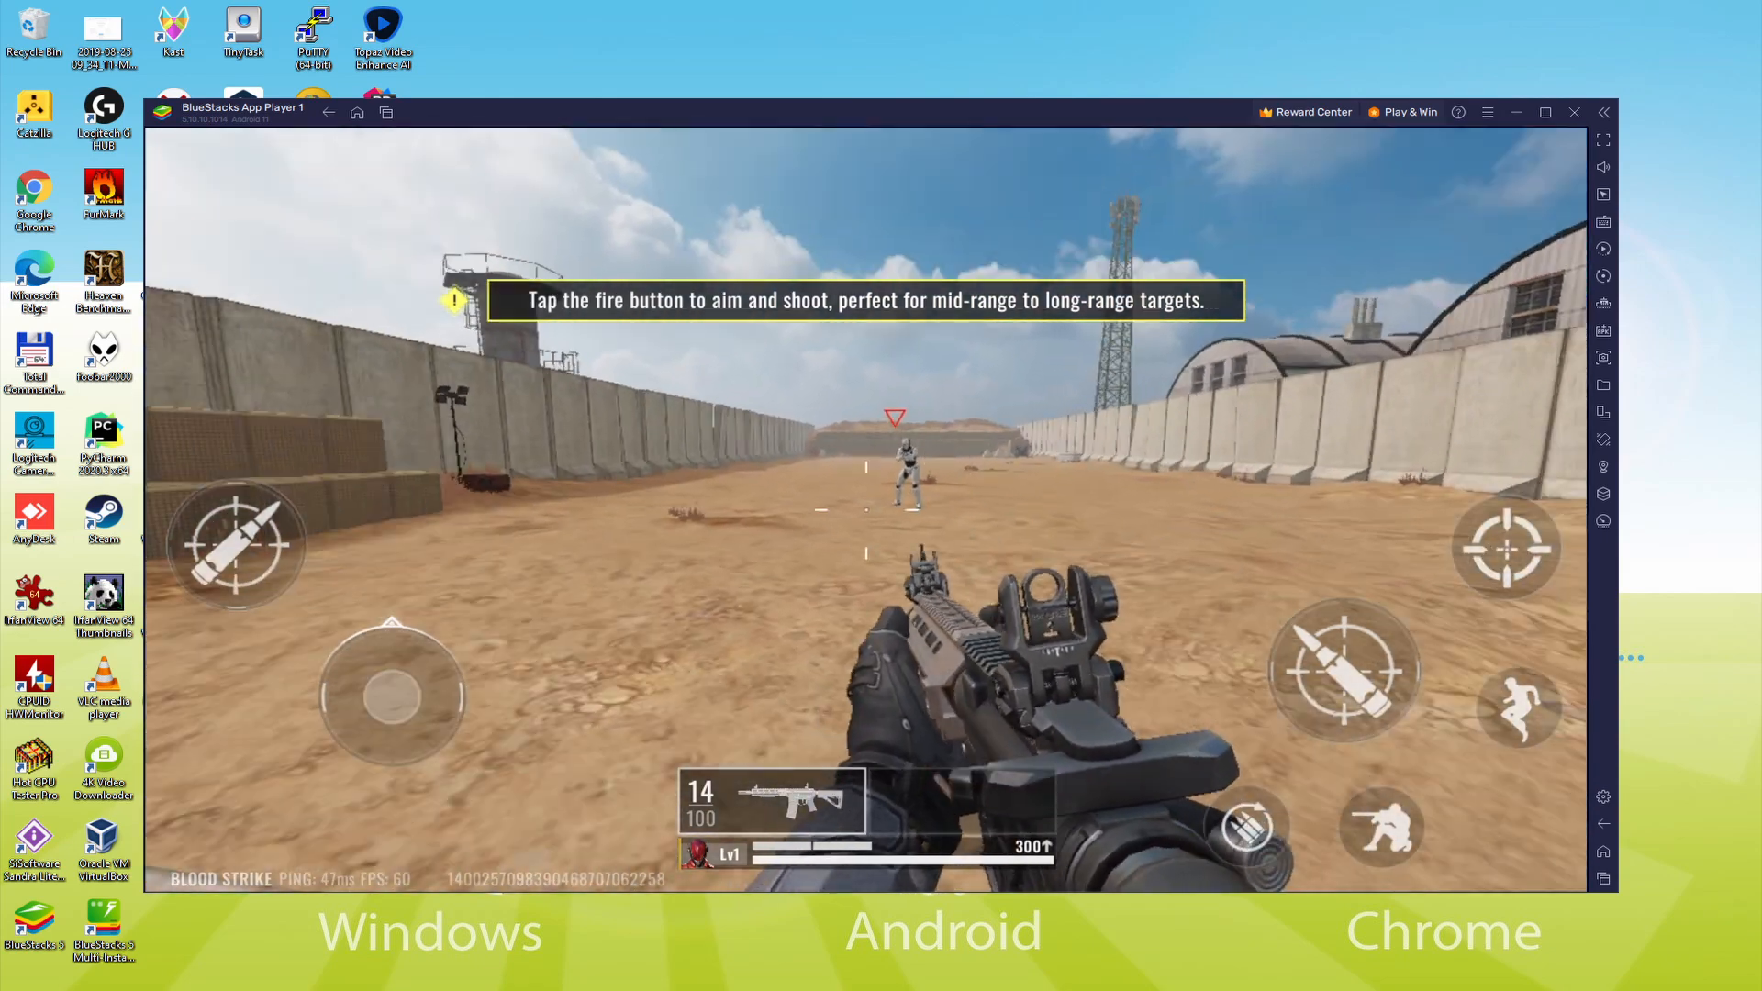
Shoot the tutorial target, then choose Hipfire as the firing mode and confirm it.
left_click(1506, 547)
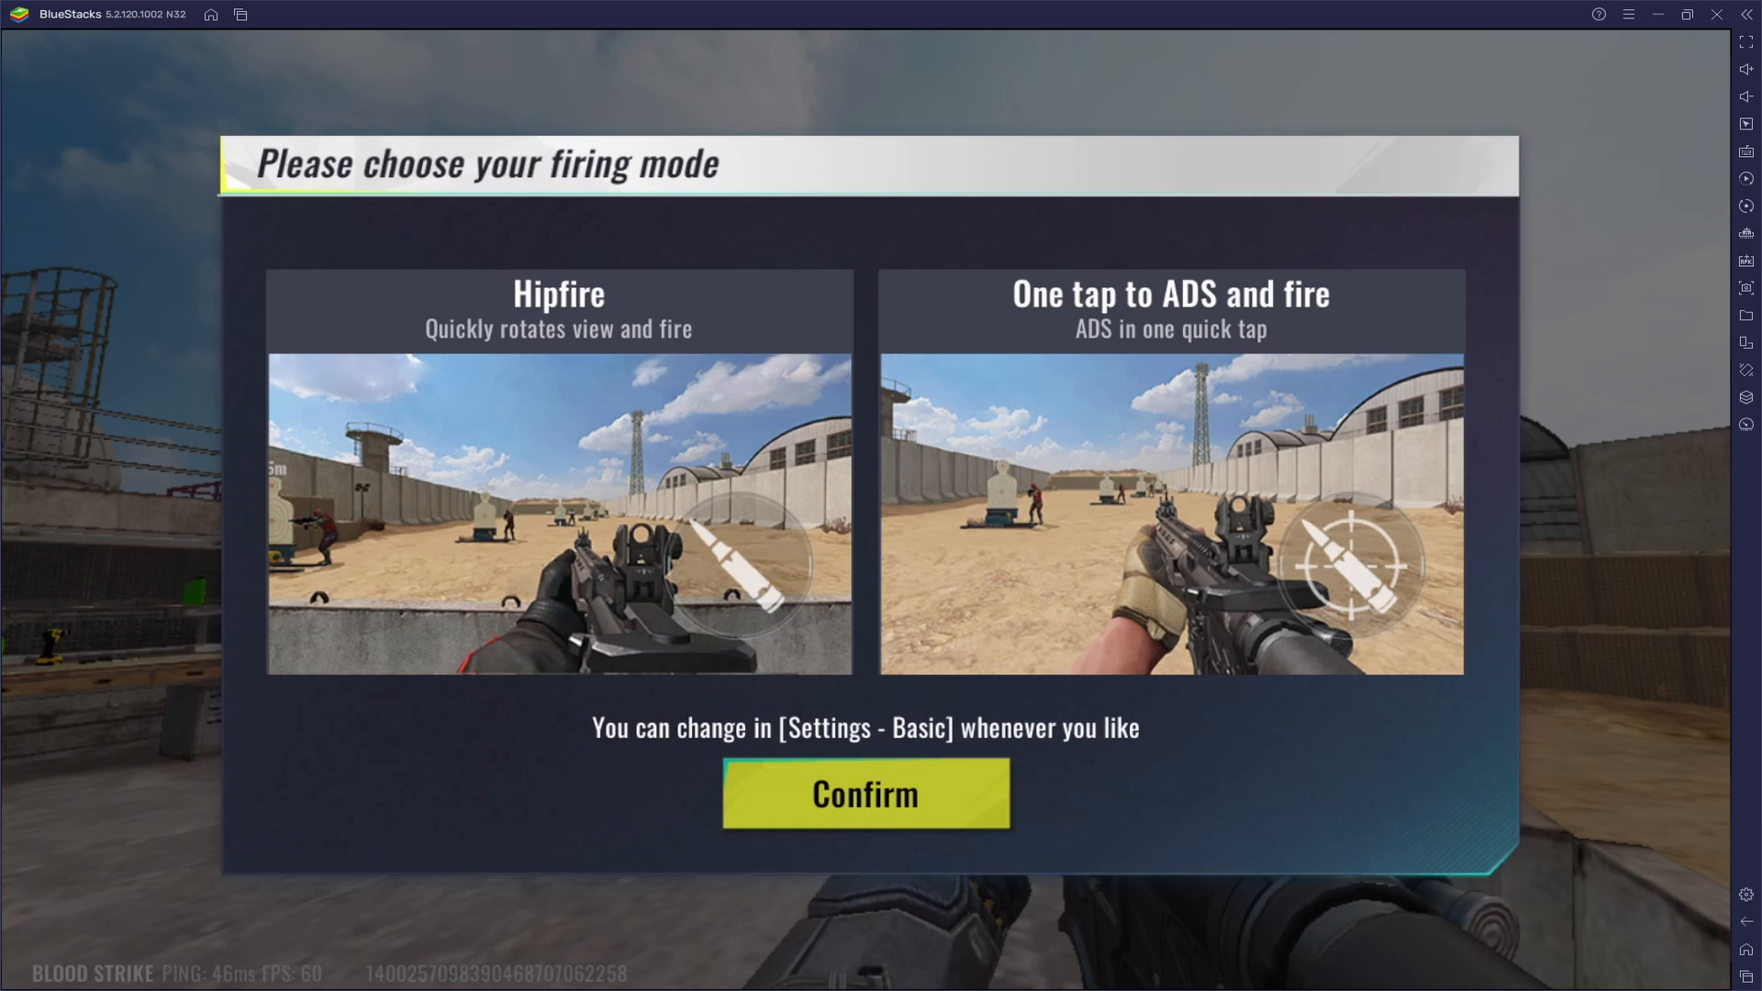
mouse_move(1030, 626)
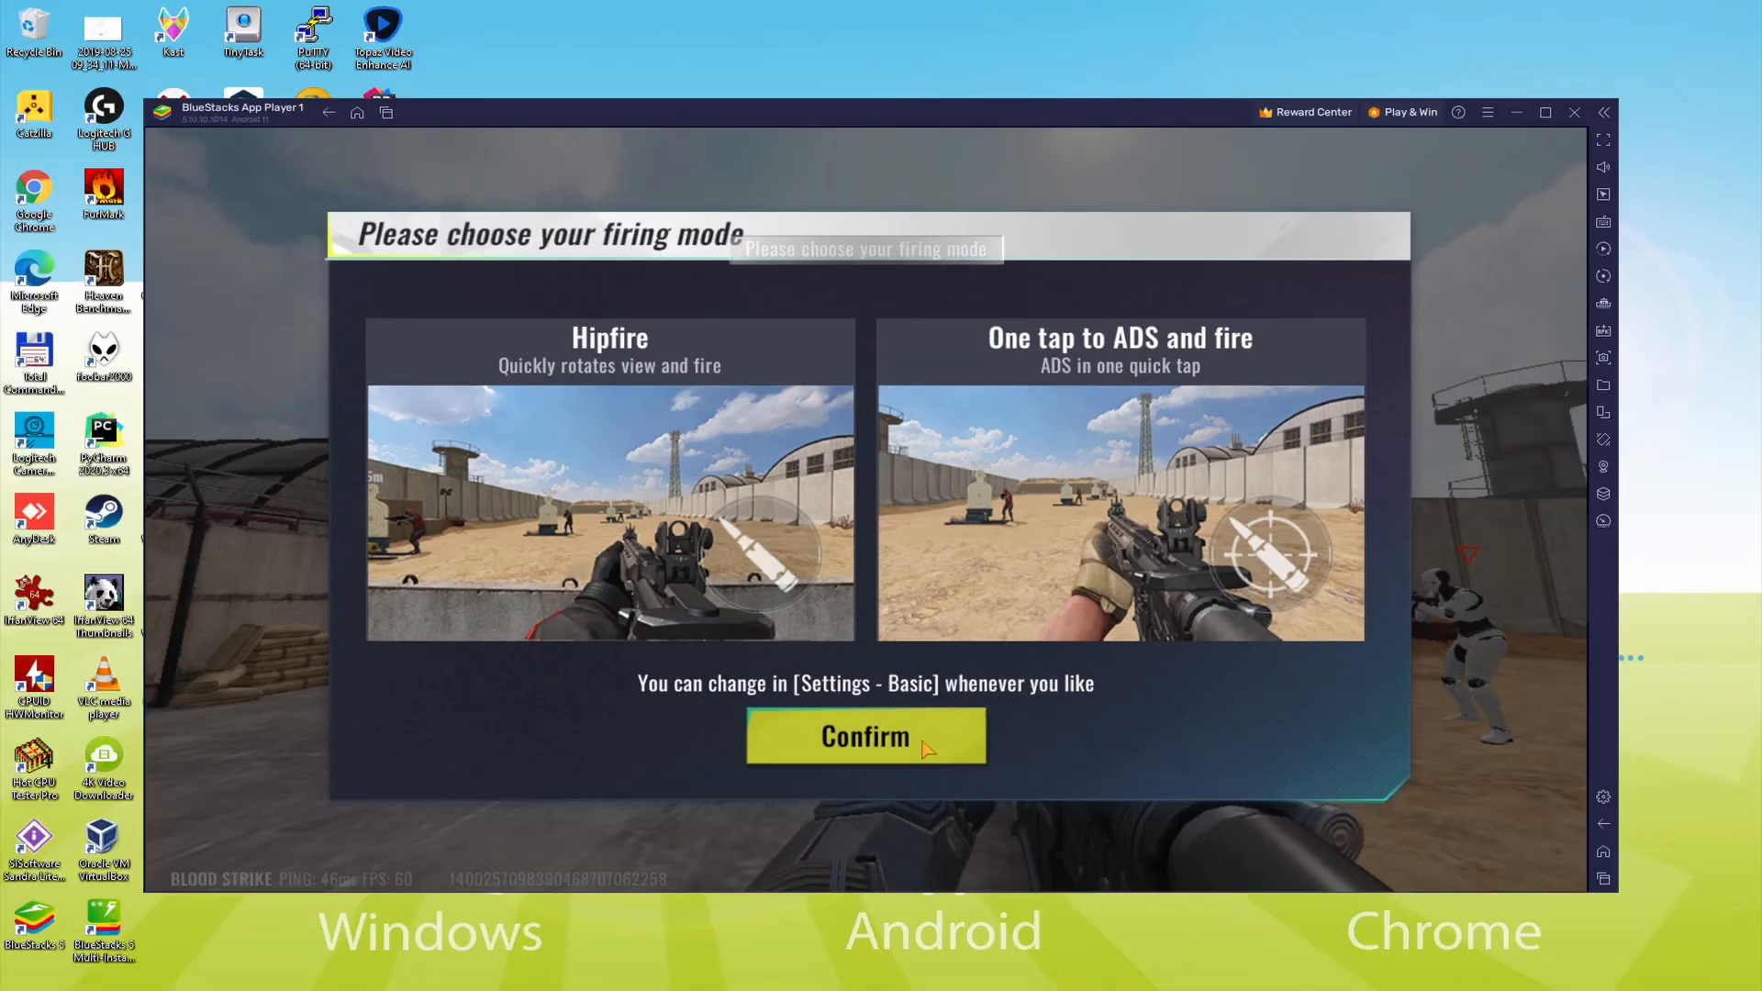
left_click(609, 483)
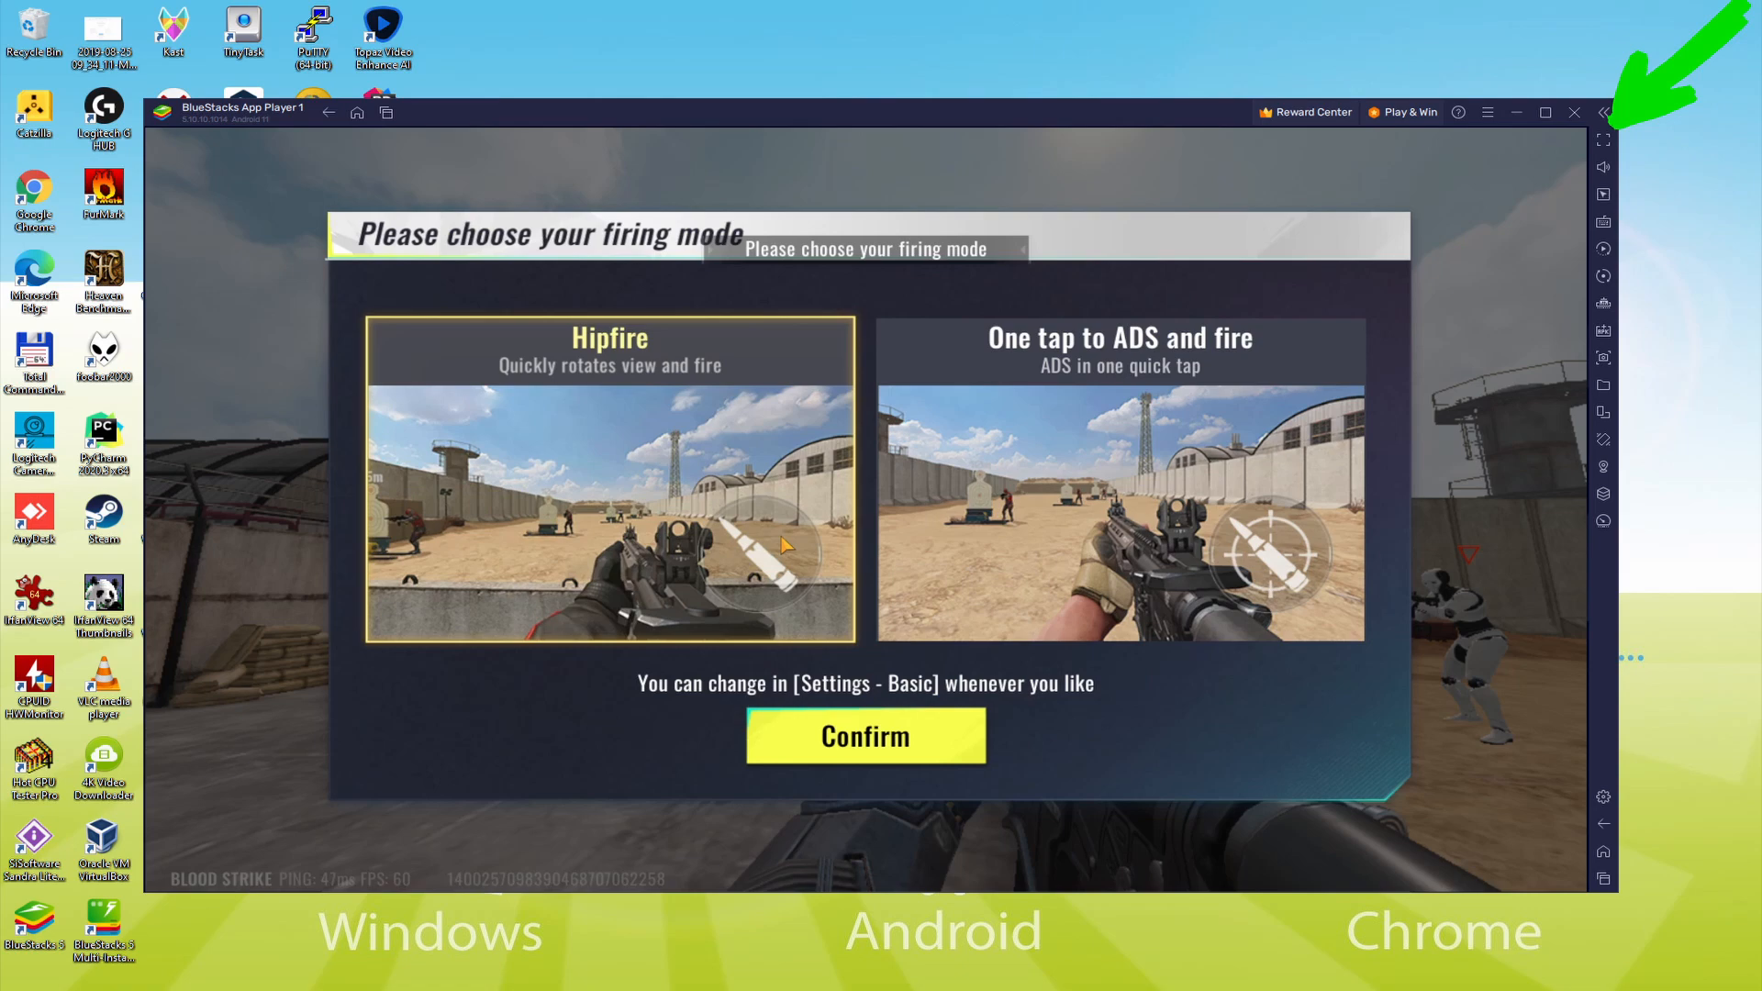
left_click(865, 736)
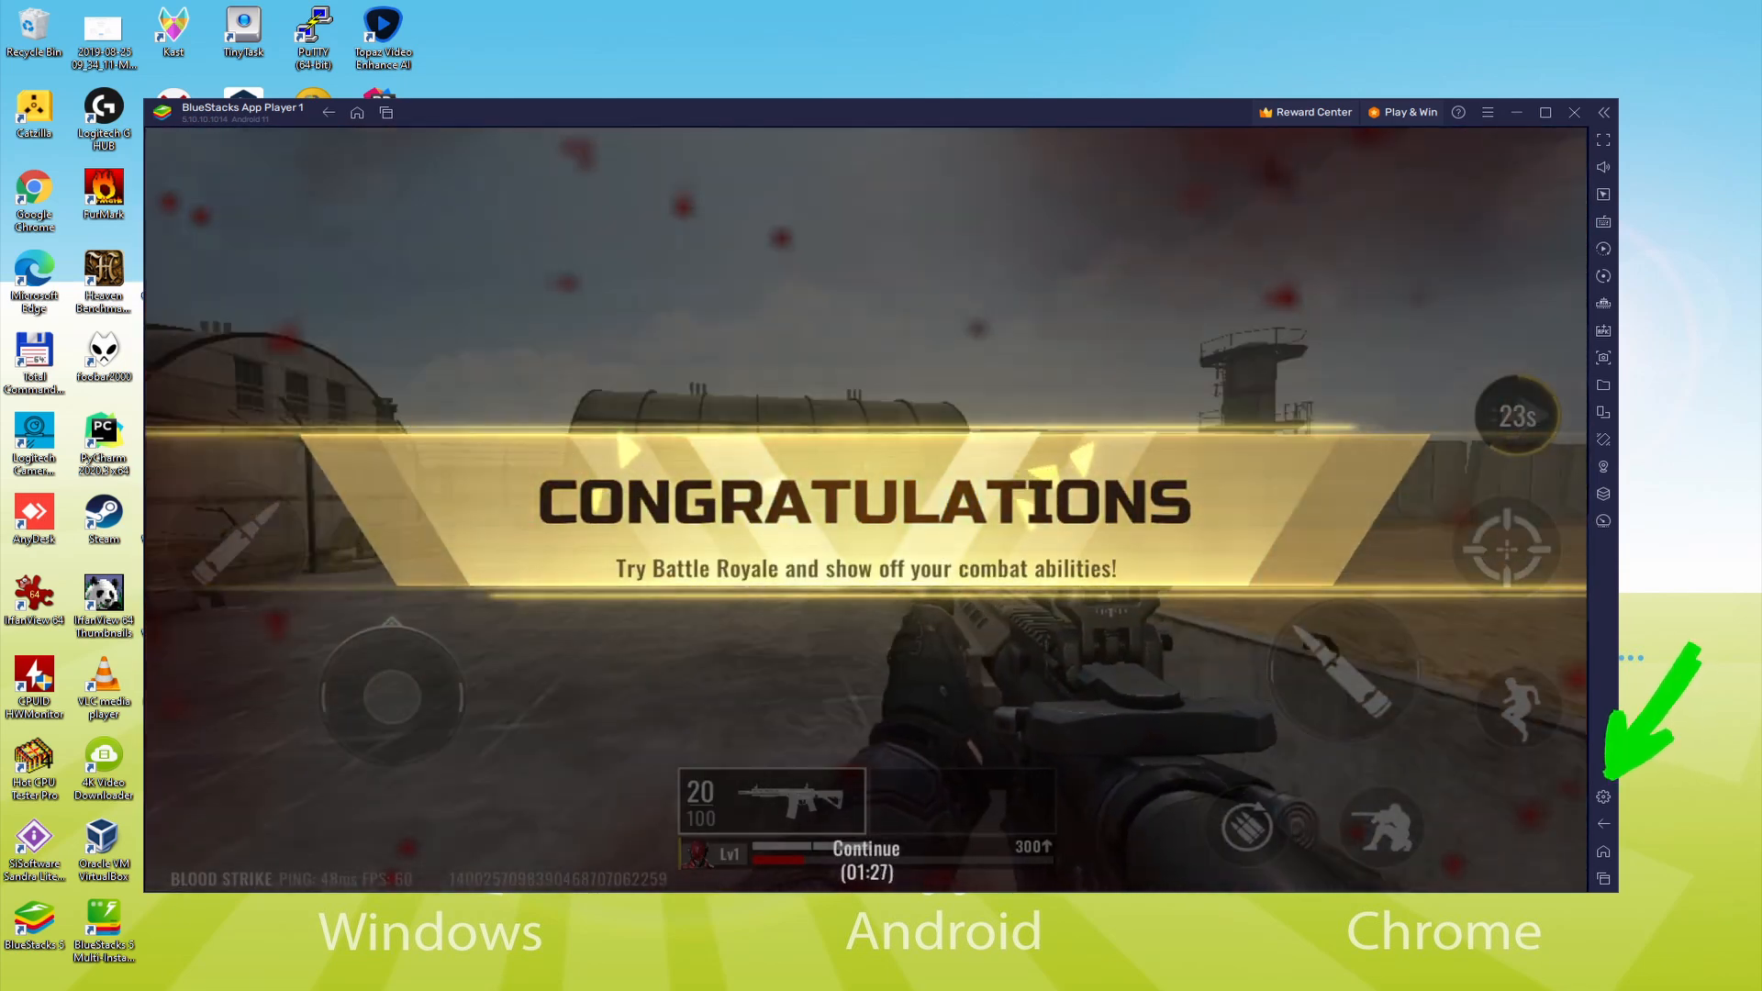
Apply the Long-range Shooting recommended loadout to the M4A1 in Weapon Modify.
left_click(1602, 797)
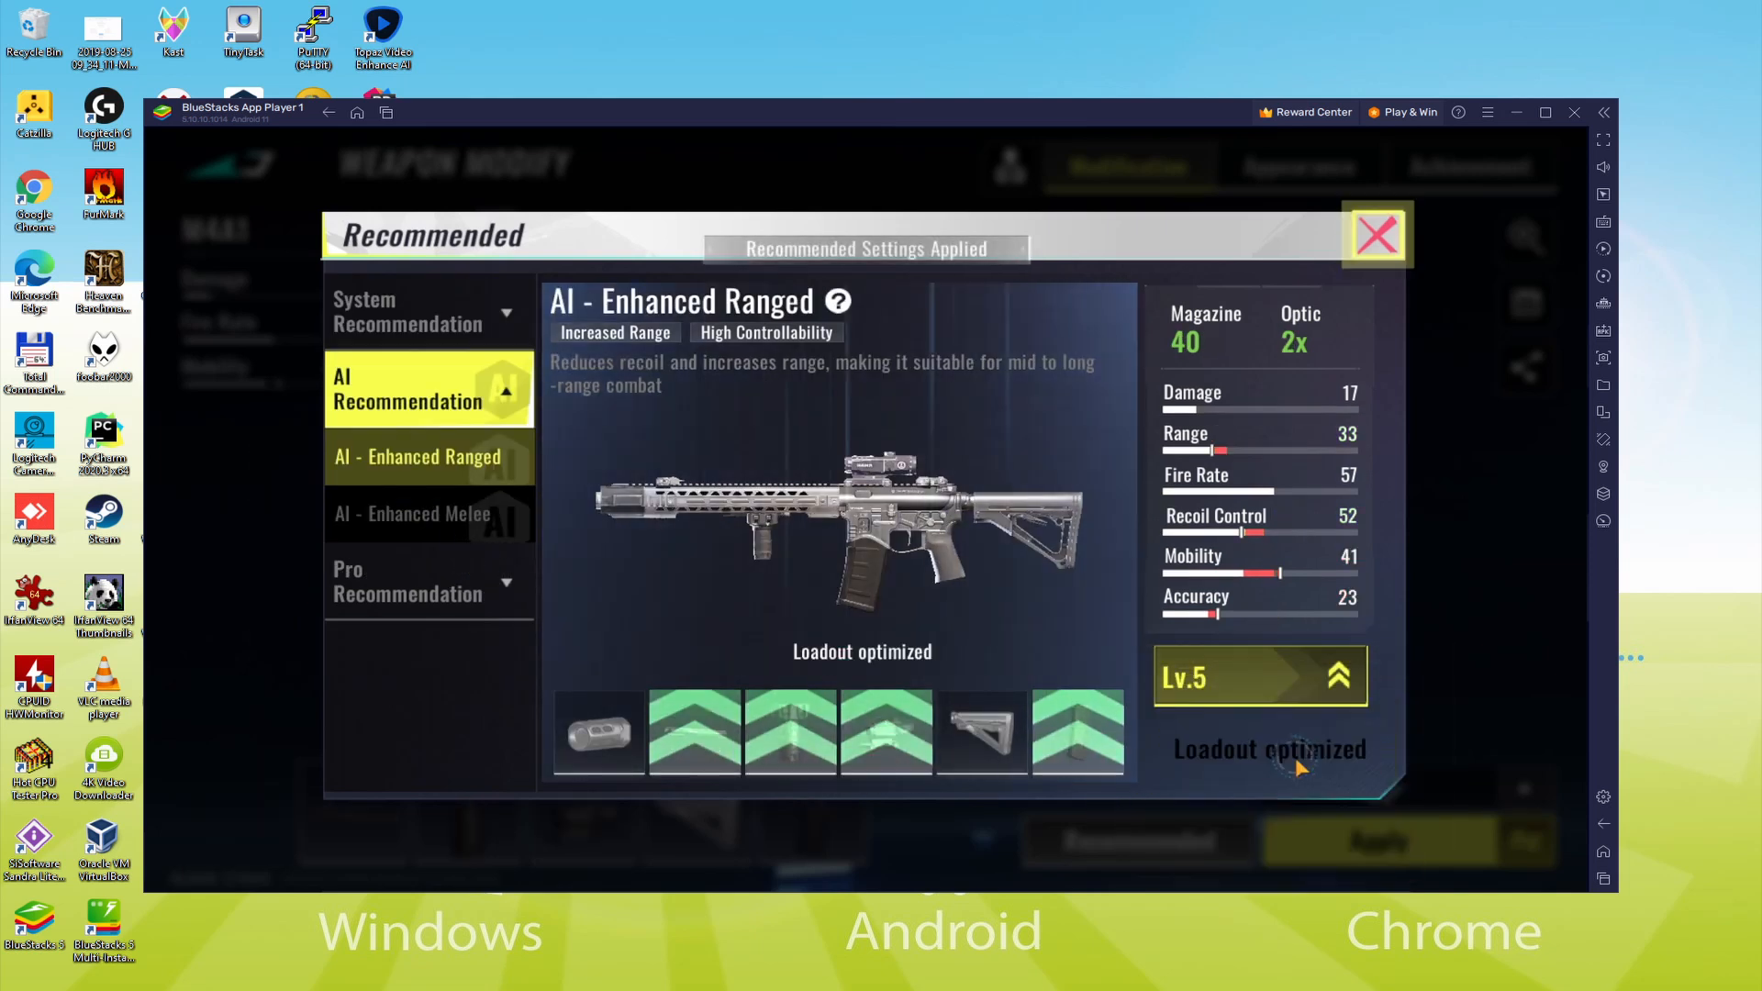
left_click(1376, 235)
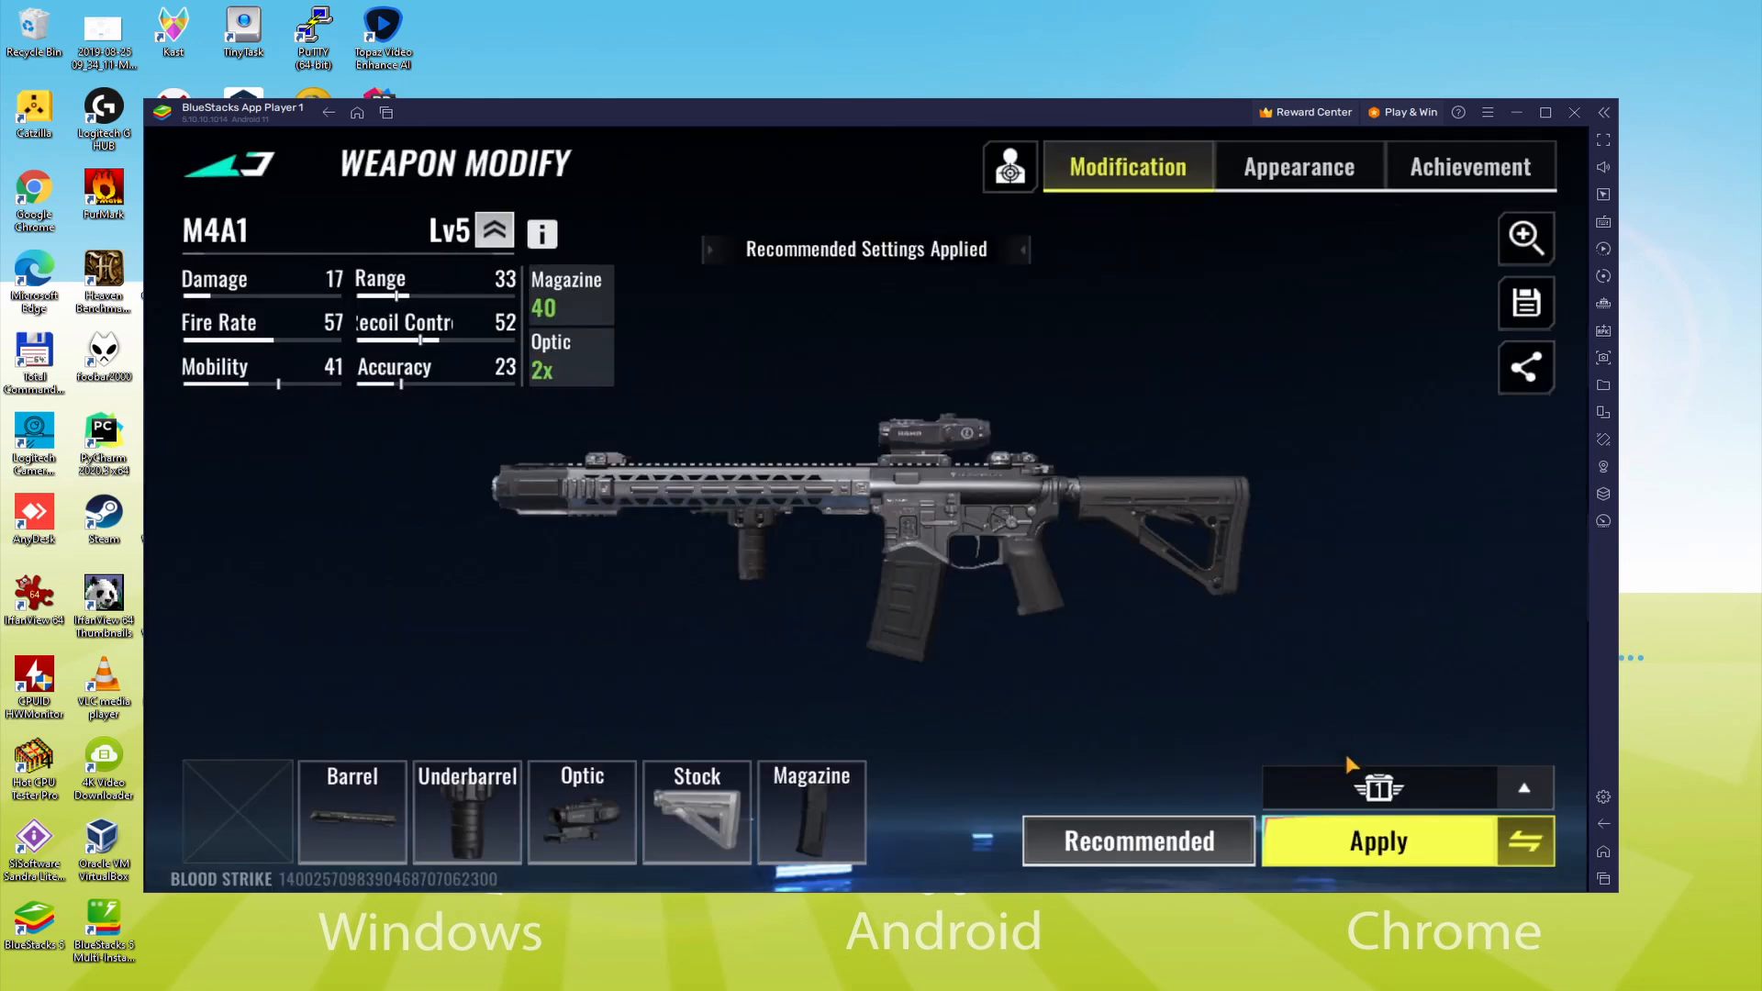
left_click(1375, 841)
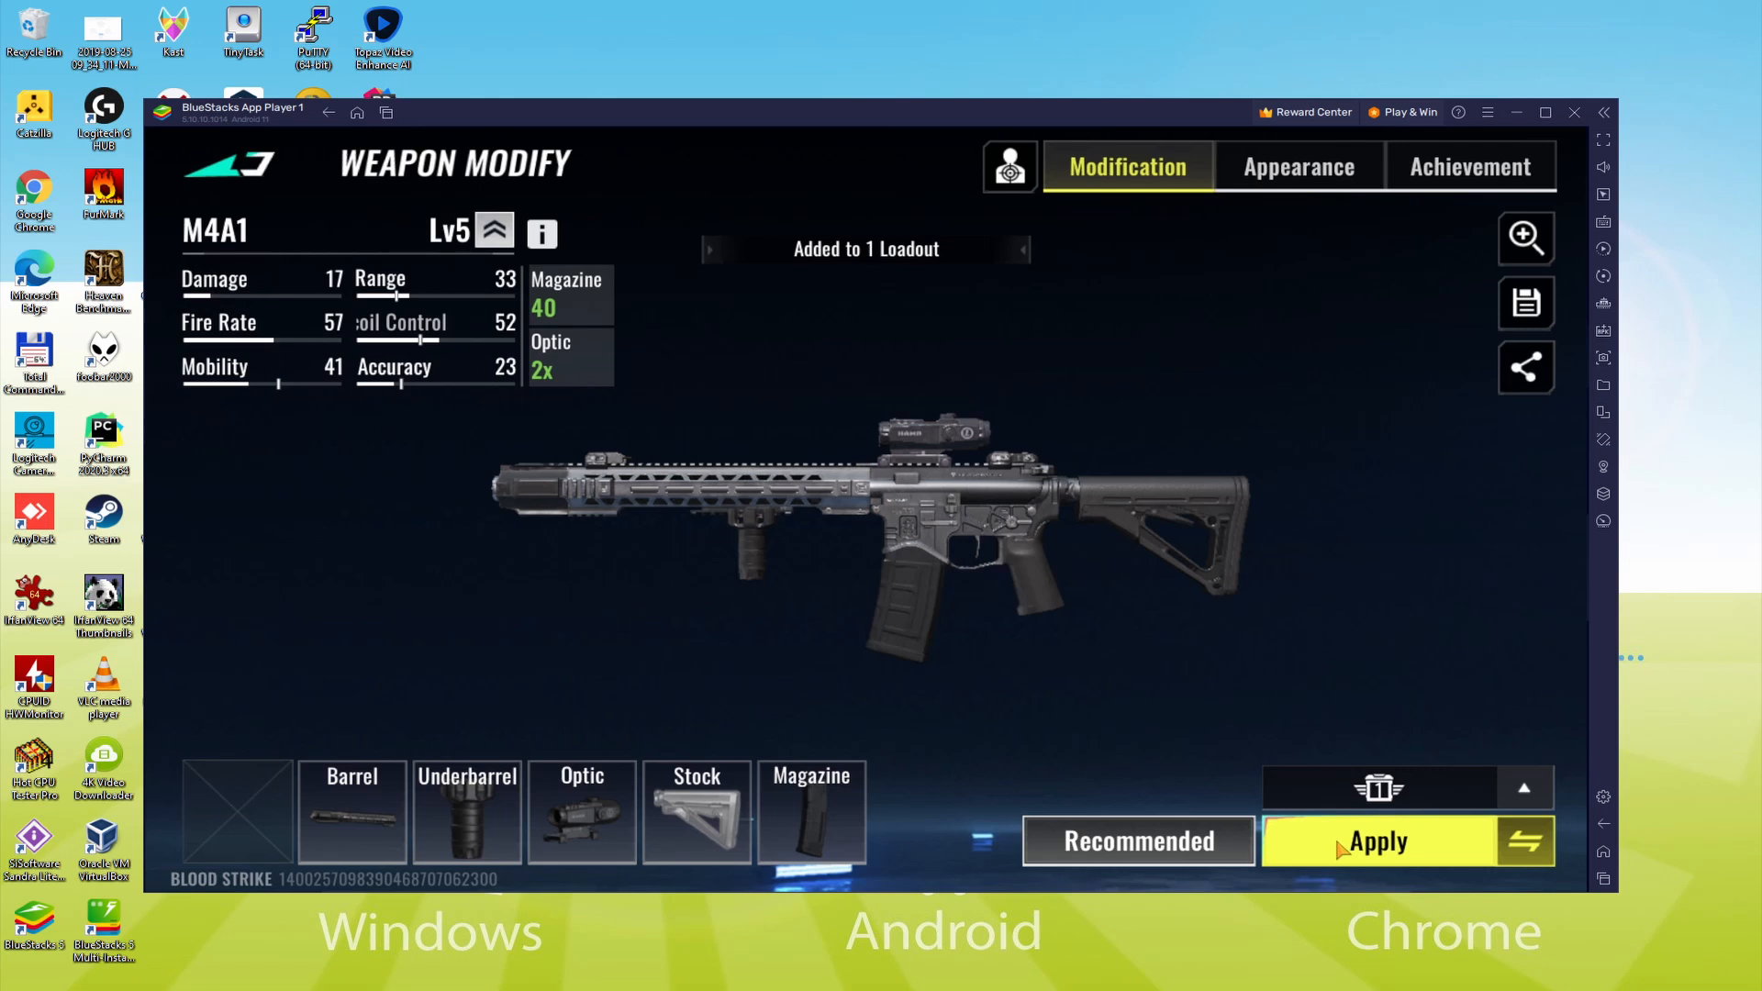
mouse_move(762, 468)
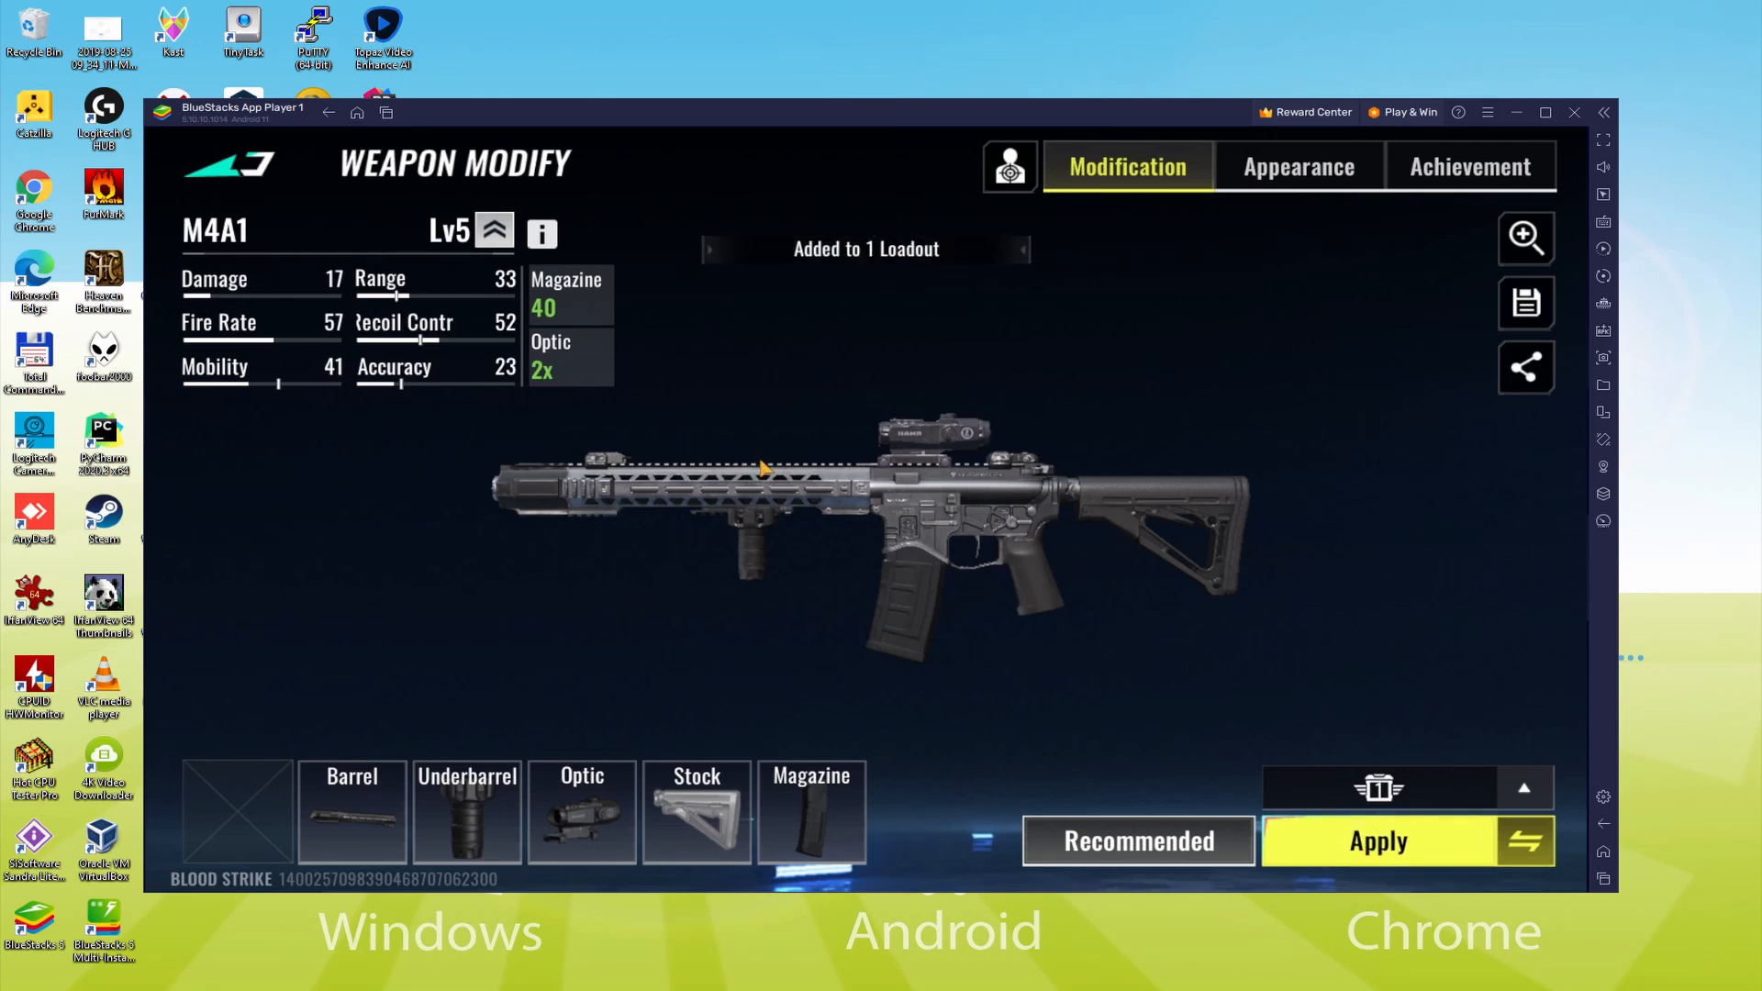
left_click(1137, 841)
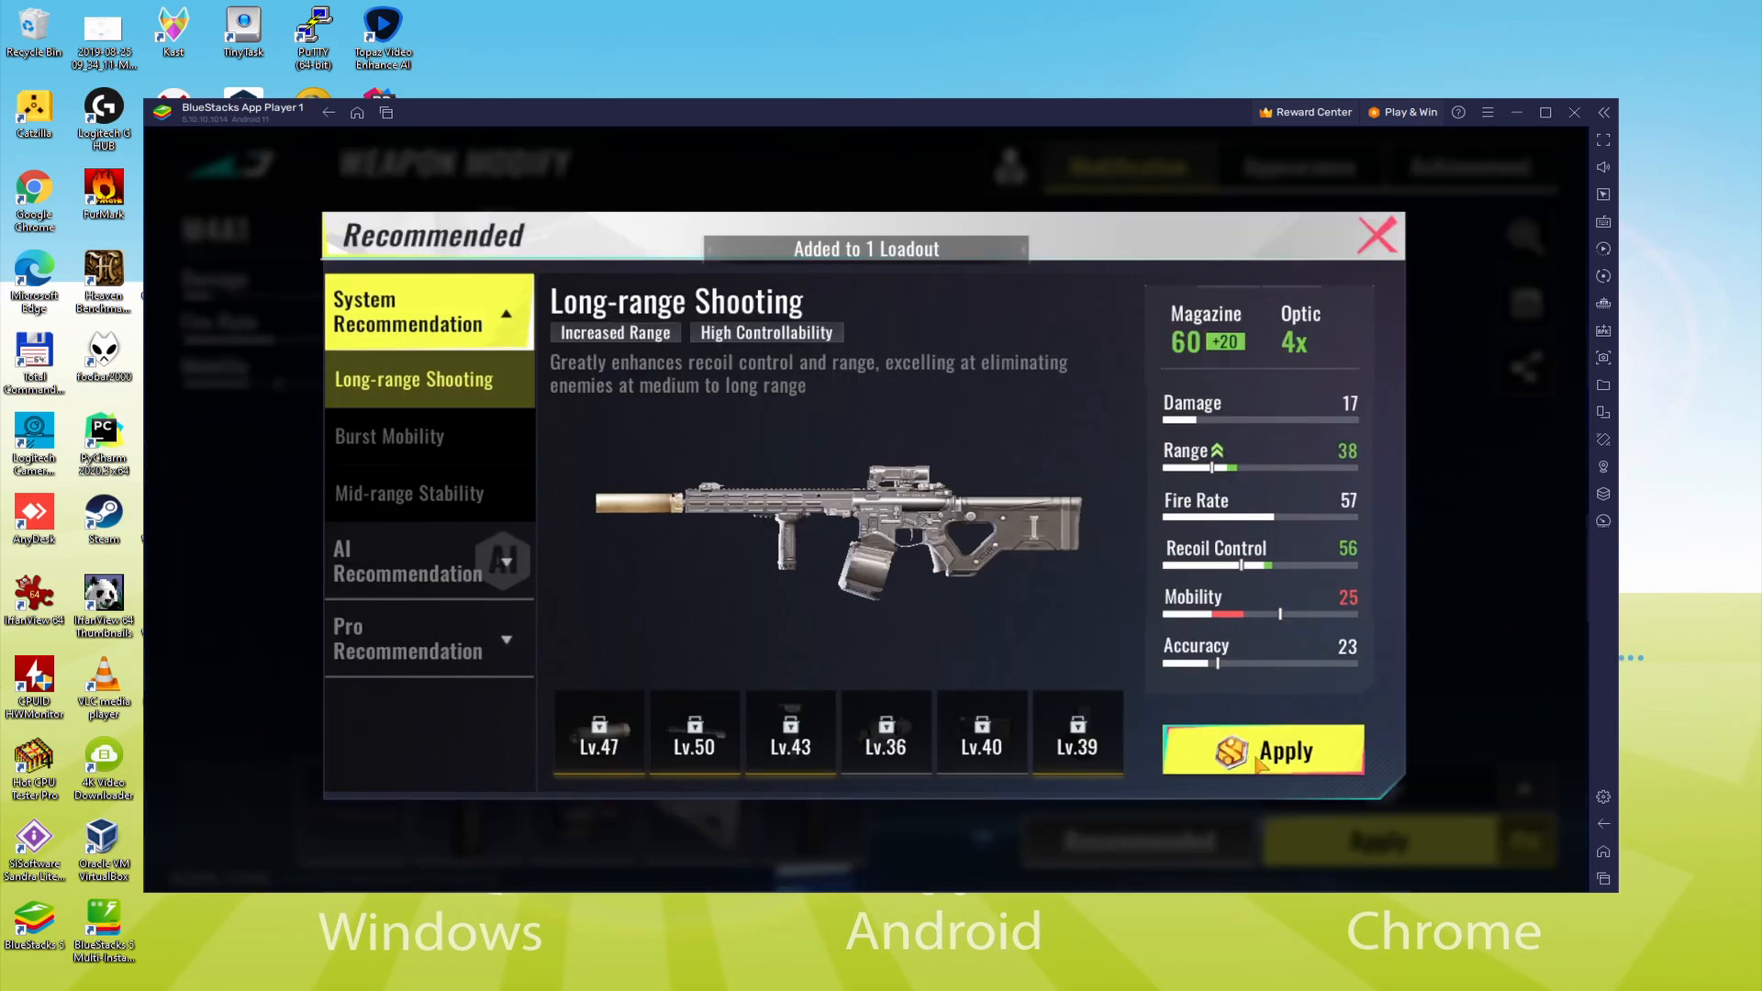
left_click(1268, 749)
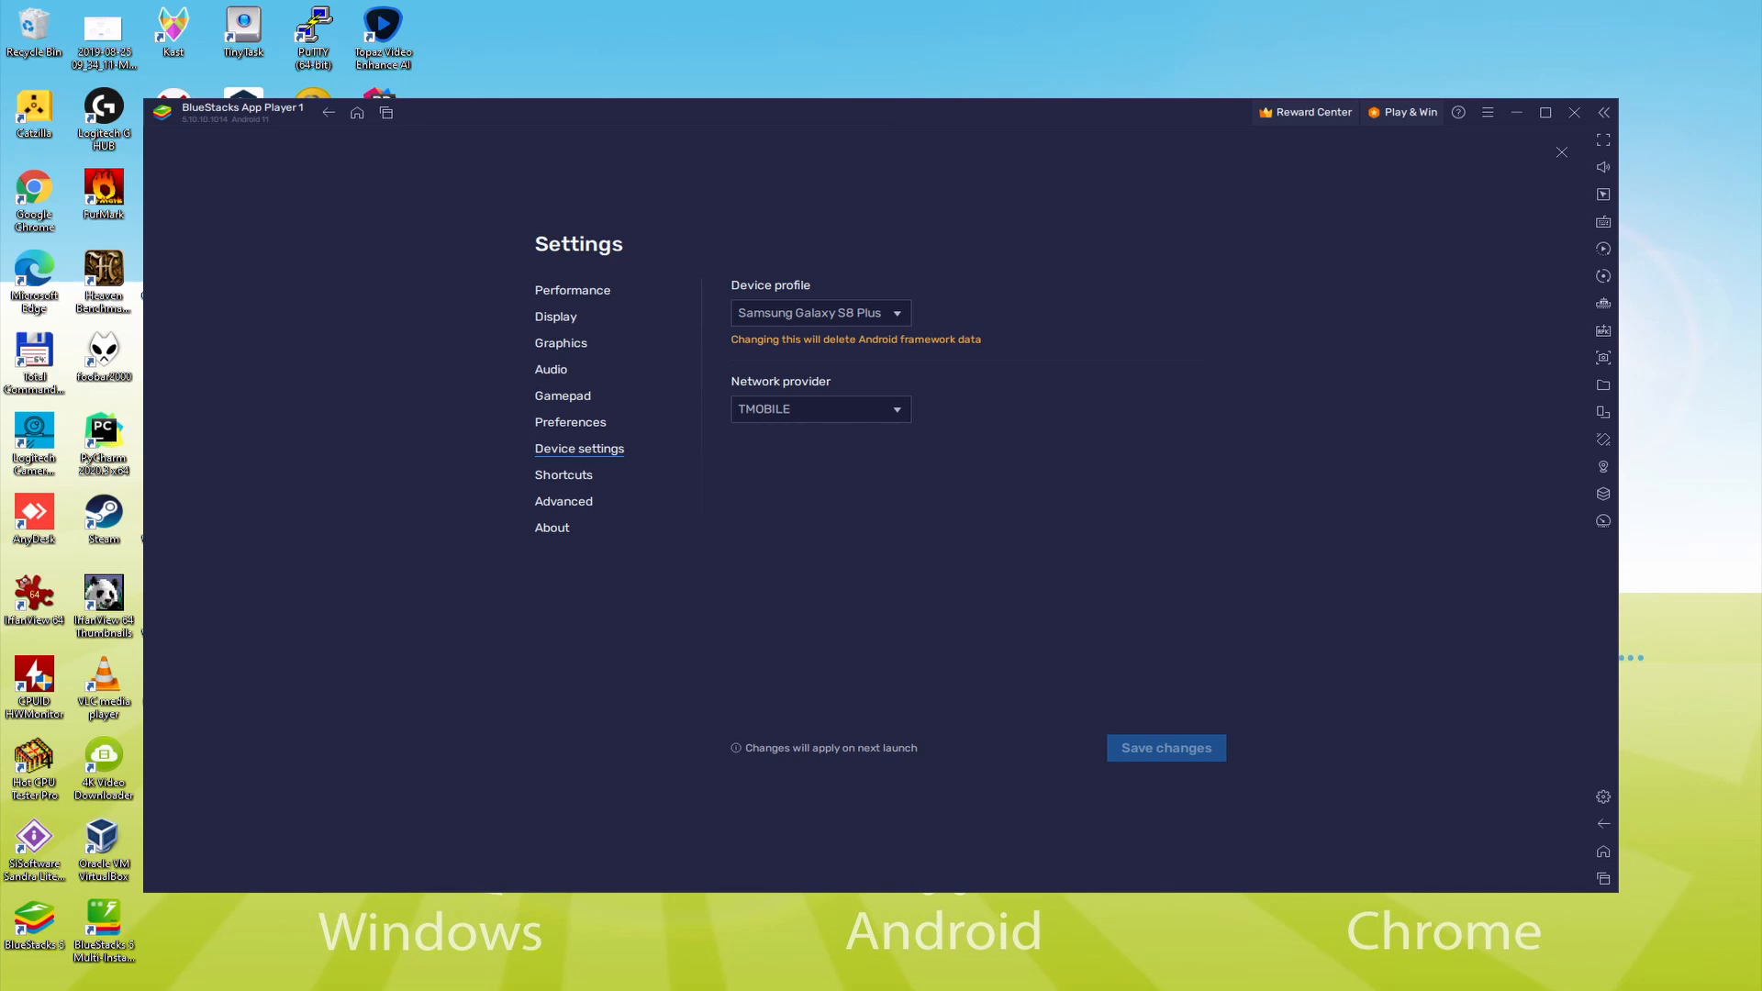
Review BlueStacks Device settings, close them, and start a live match.
left_click(1560, 152)
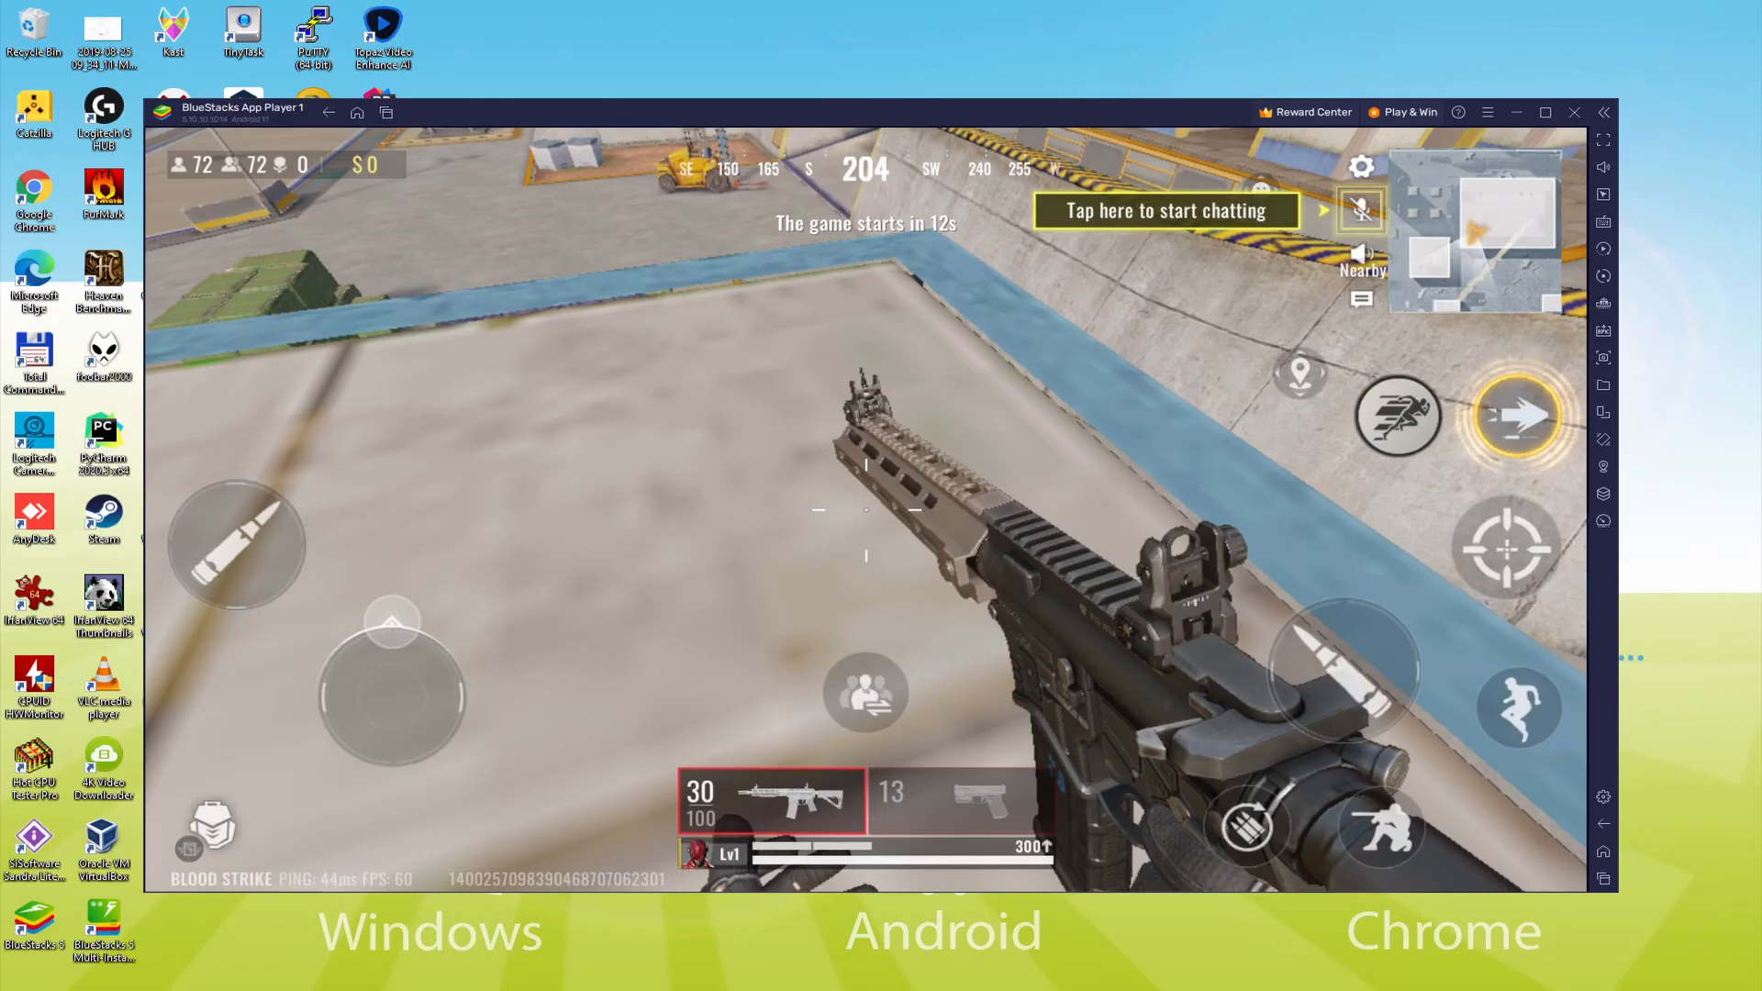